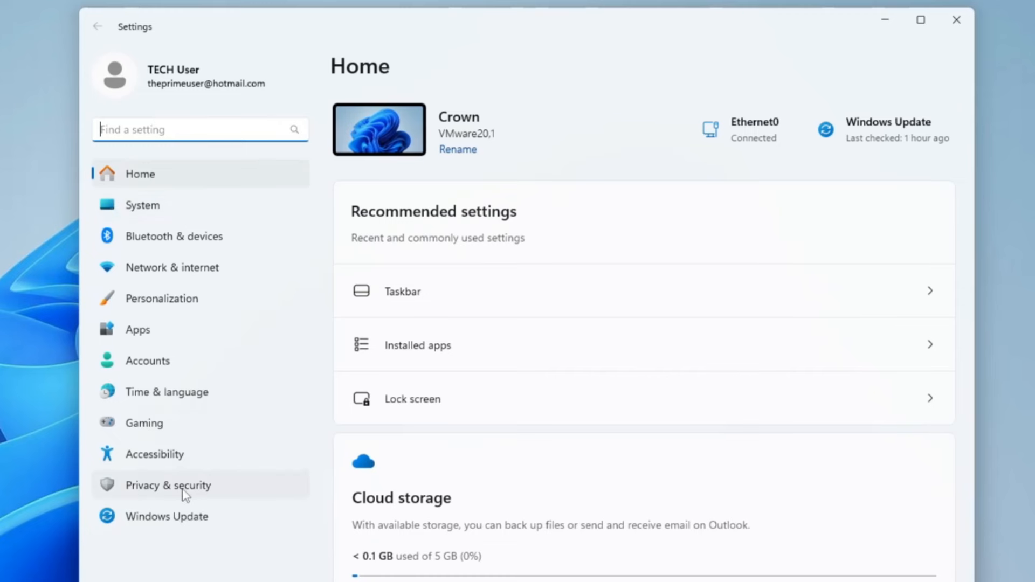
# - Go to Windows Update and scroll down to its additional options
pyautogui.click(166, 516)
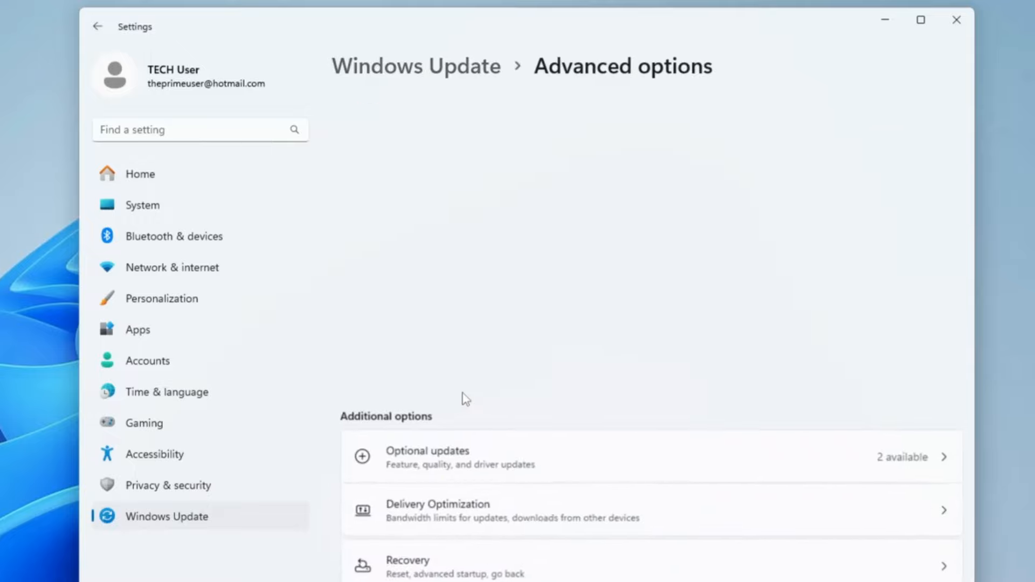
pyautogui.scroll(-3)
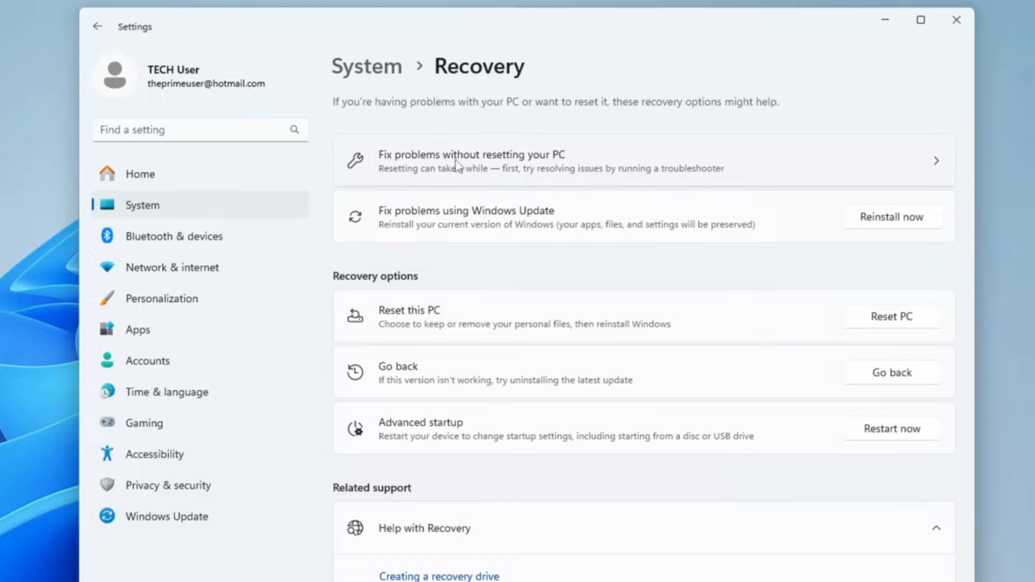
pyautogui.moveTo(565, 172)
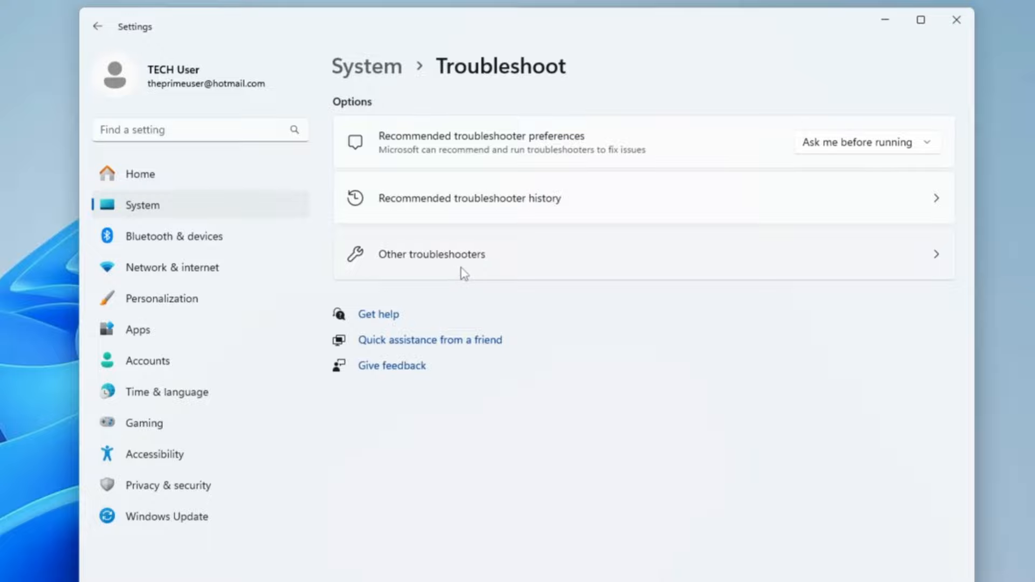
pyautogui.click(430, 254)
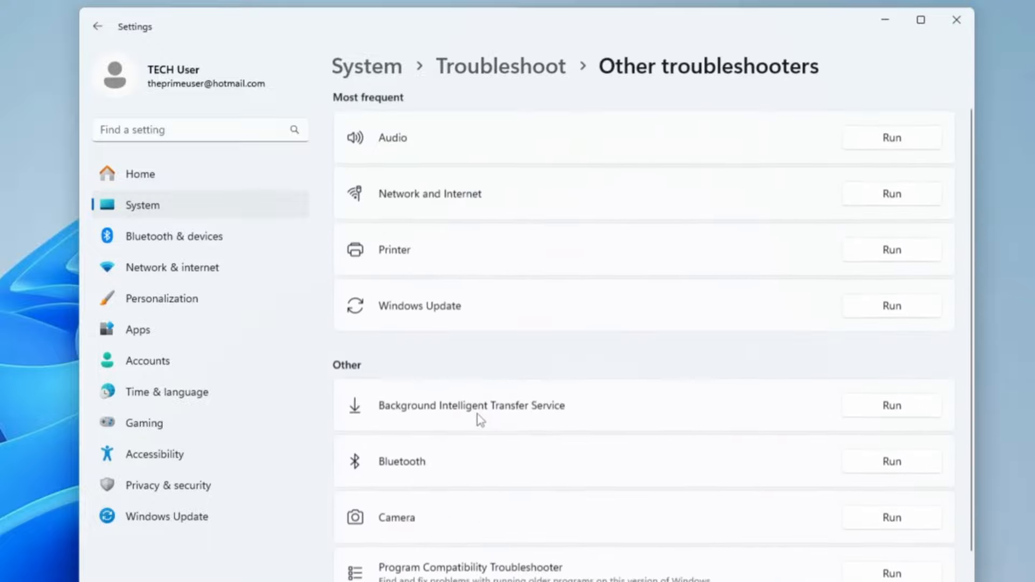
pyautogui.scroll(-3)
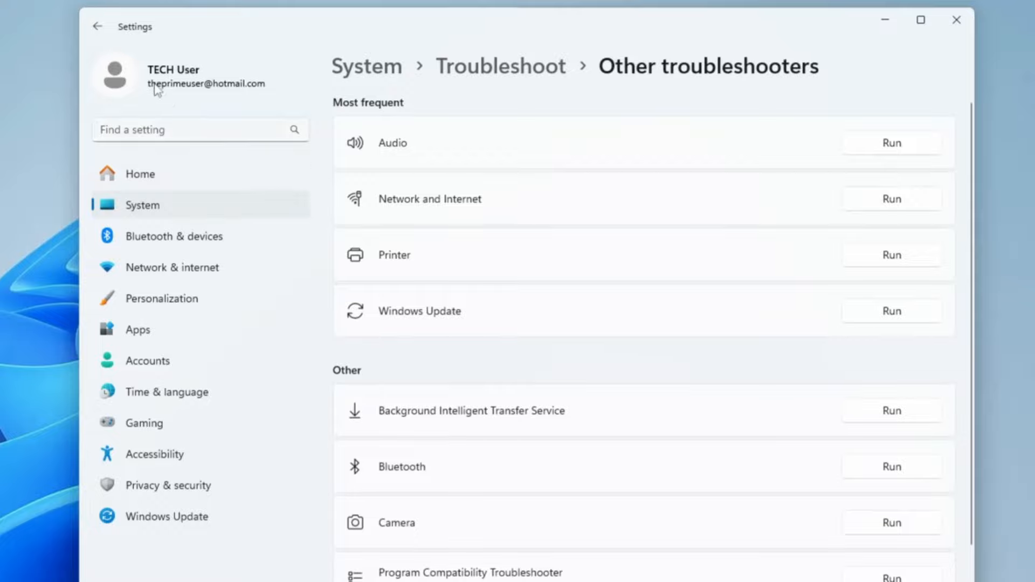
pyautogui.click(98, 26)
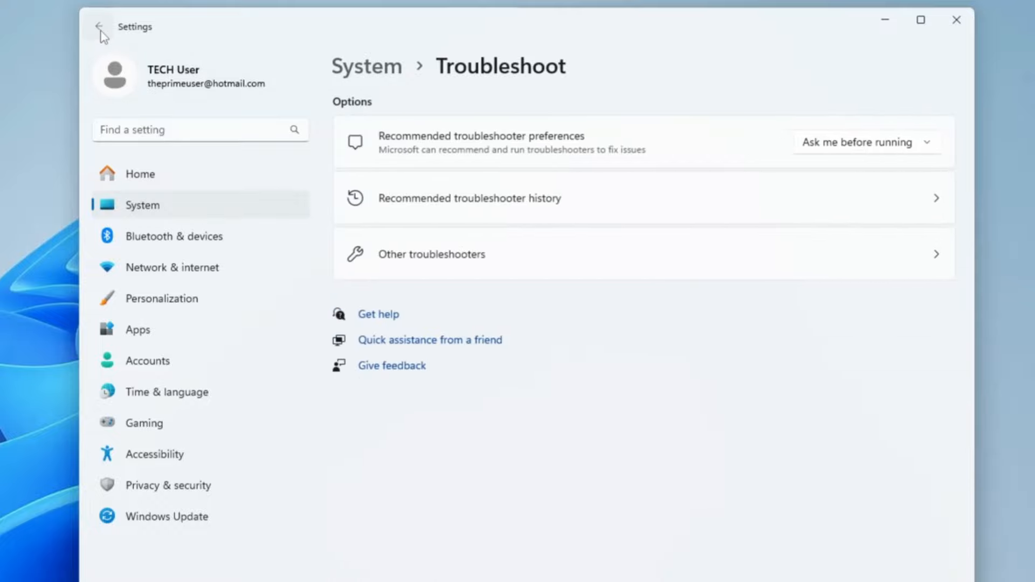
pyautogui.click(99, 26)
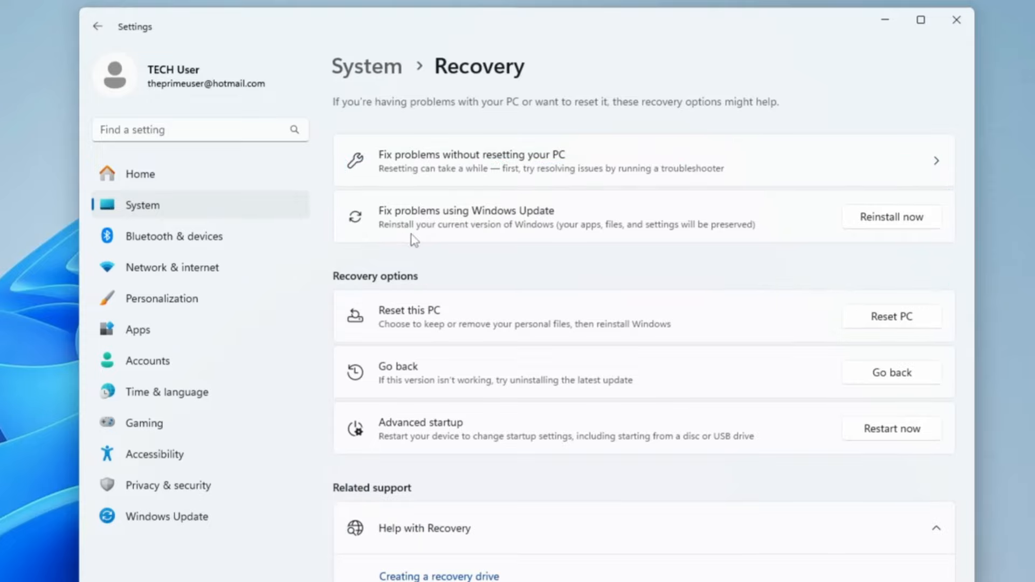
pyautogui.moveTo(566, 240)
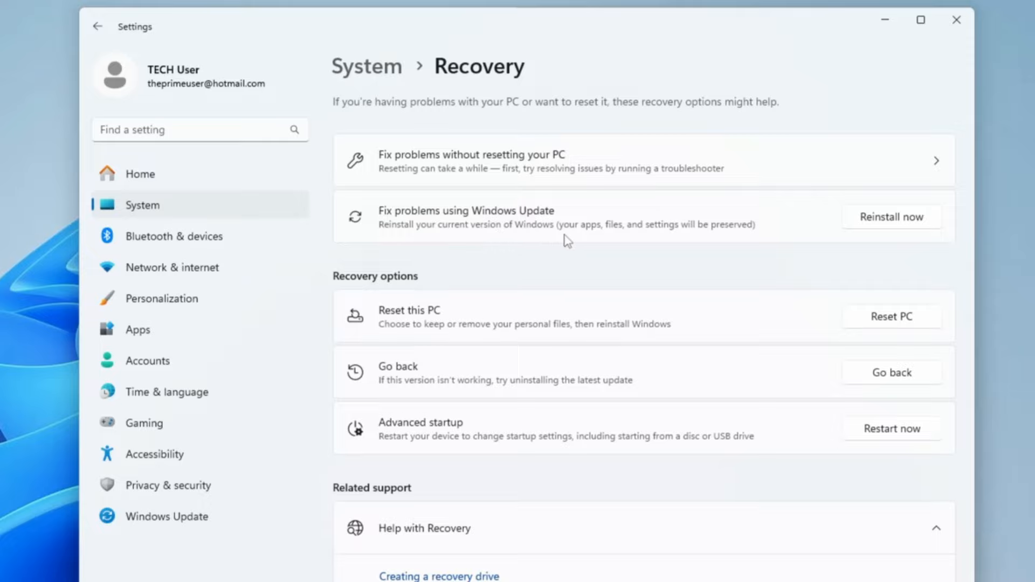
pyautogui.moveTo(730, 235)
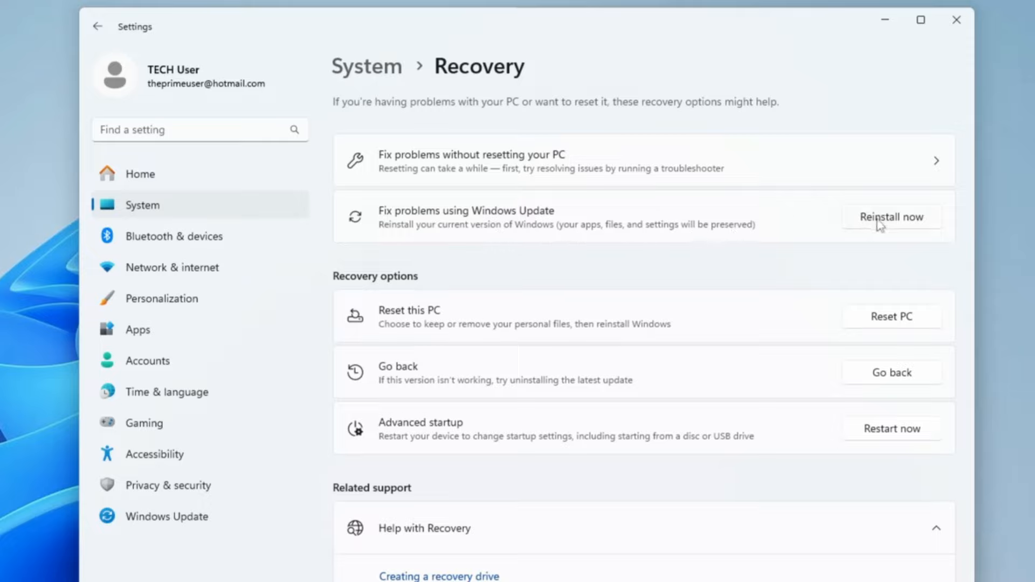
# - Choose Reinstall now under Fix problems using Windows Update and dismiss the repair prompt
pyautogui.click(890, 217)
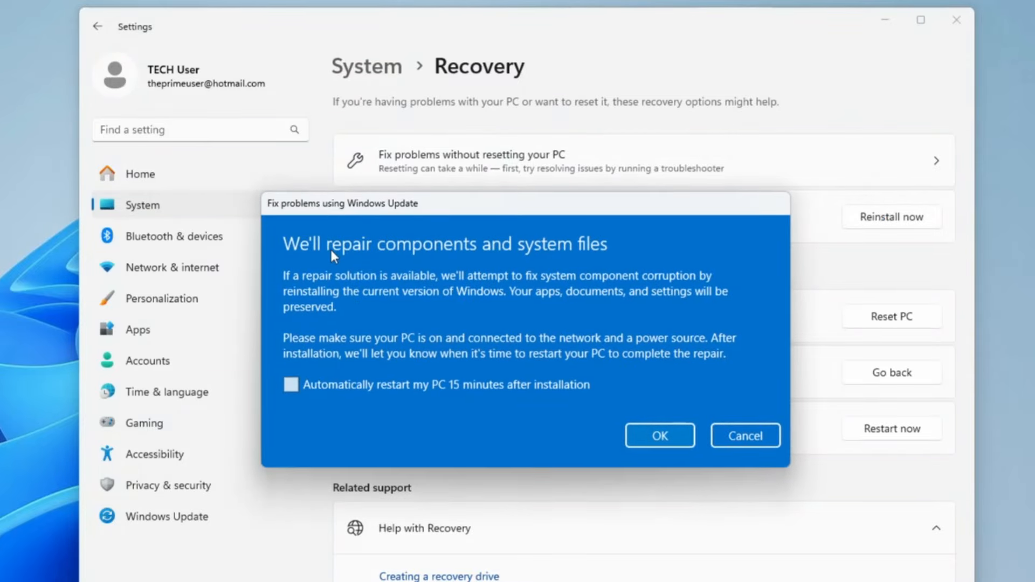
pyautogui.moveTo(600, 257)
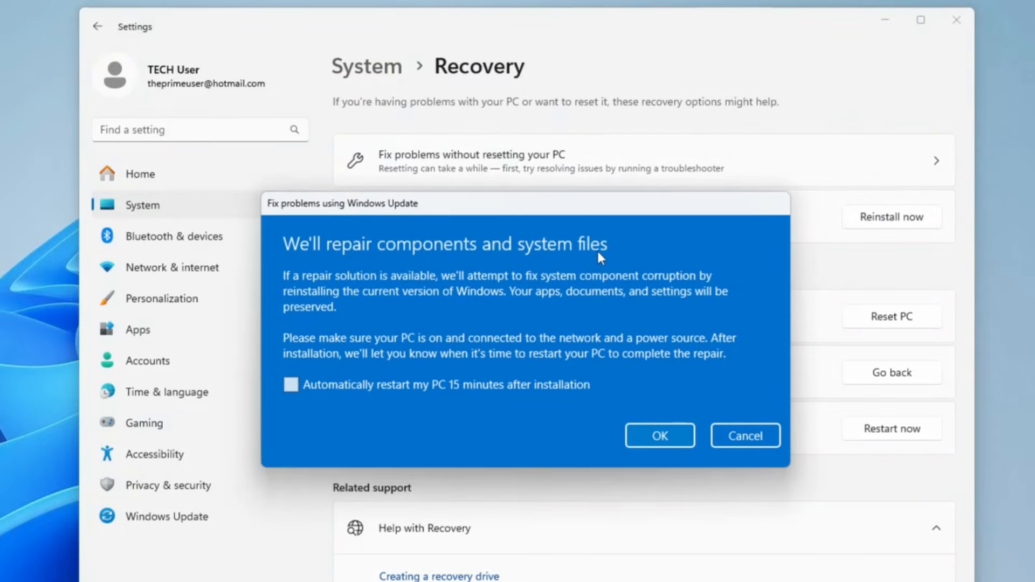
pyautogui.moveTo(426, 287)
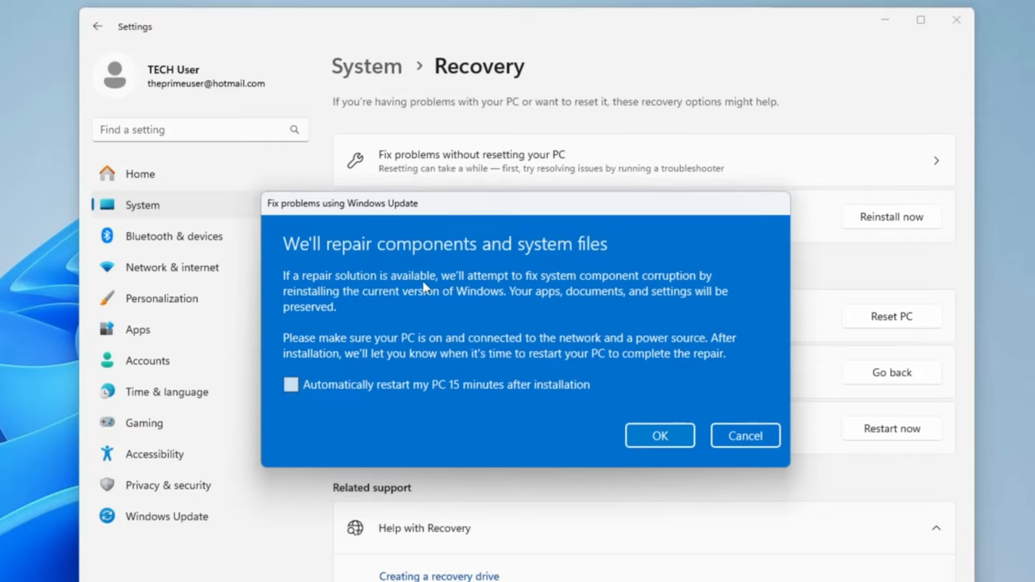
pyautogui.moveTo(627, 287)
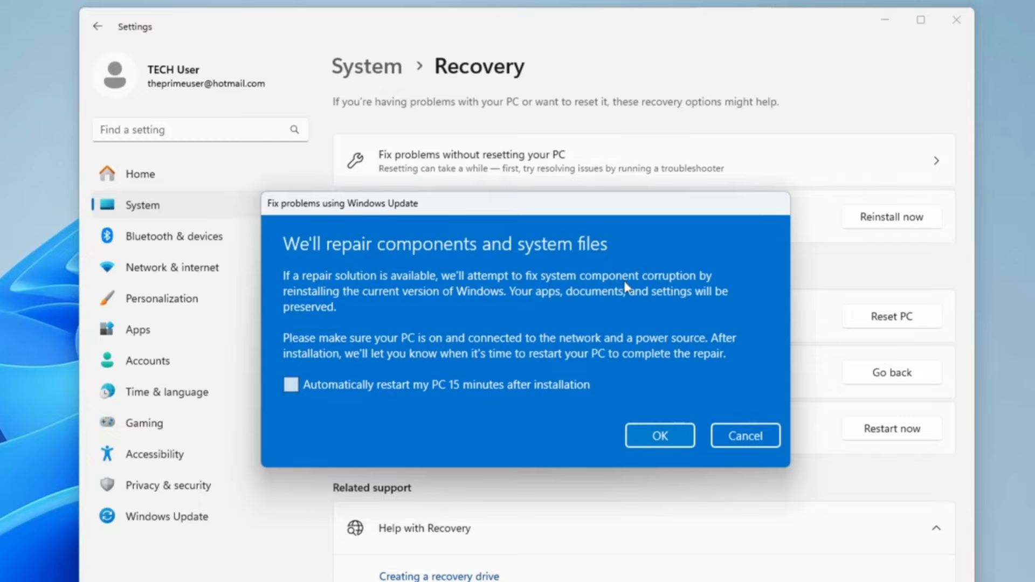
pyautogui.moveTo(404, 309)
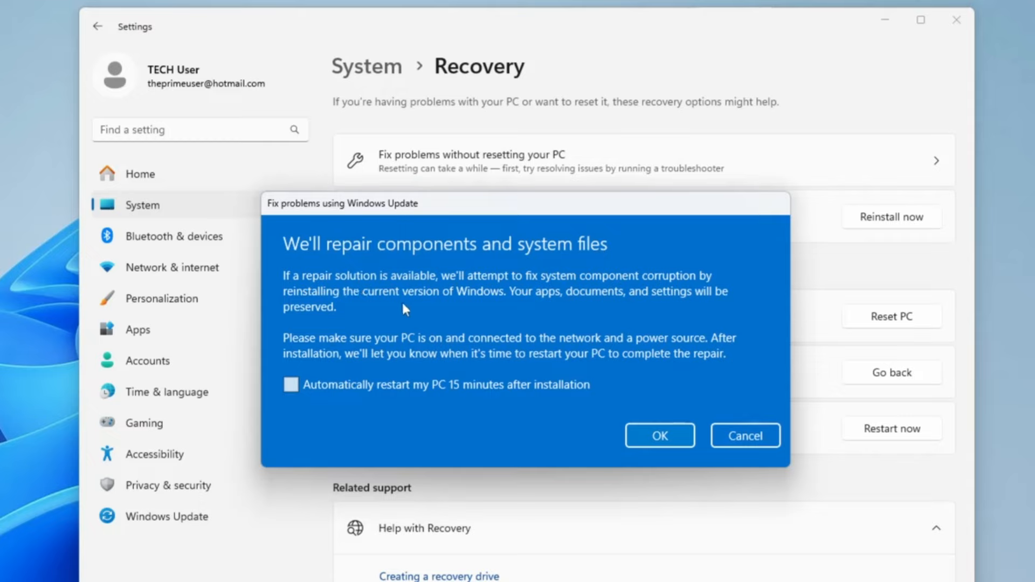
pyautogui.moveTo(628, 300)
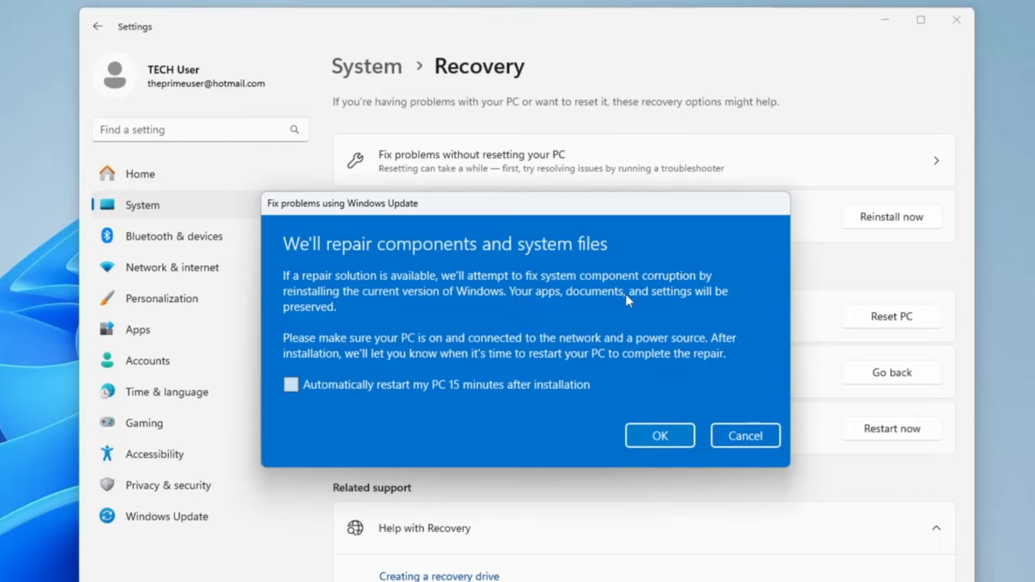
pyautogui.moveTo(361, 311)
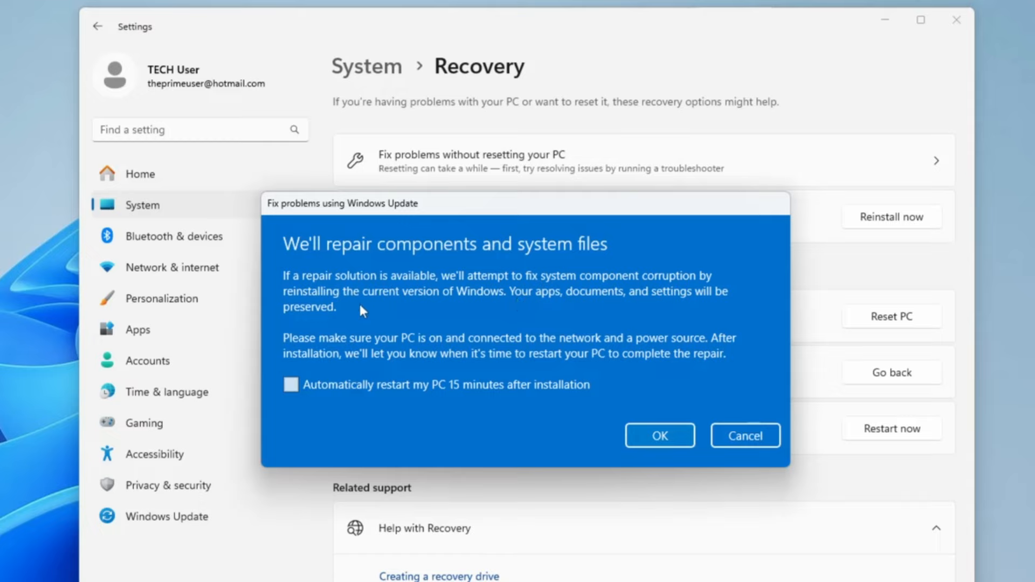
pyautogui.click(659, 435)
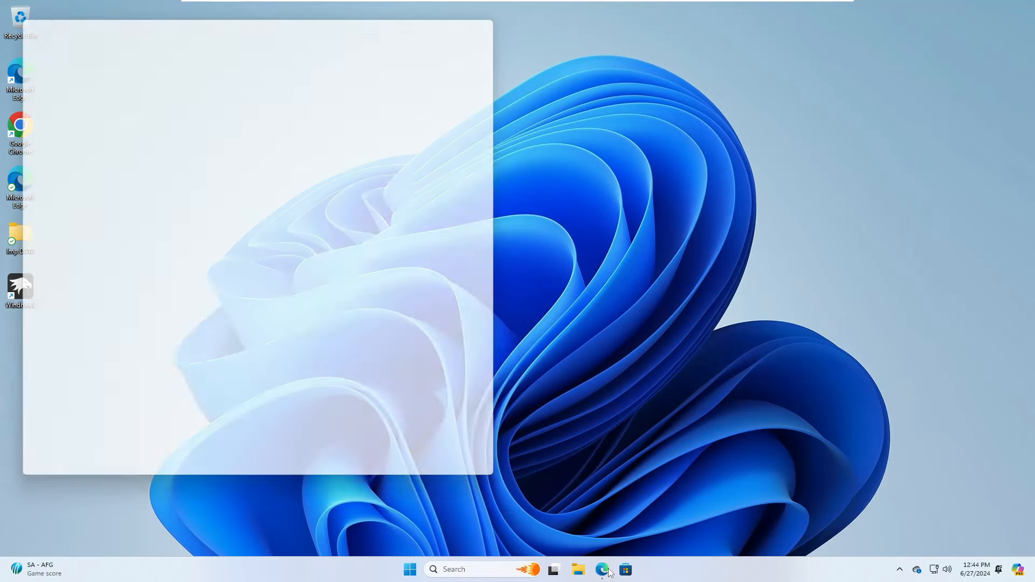
# - In Edge, search 'download windows 11 iso' and open Microsoft's Download Windows 11 page
pyautogui.click(602, 569)
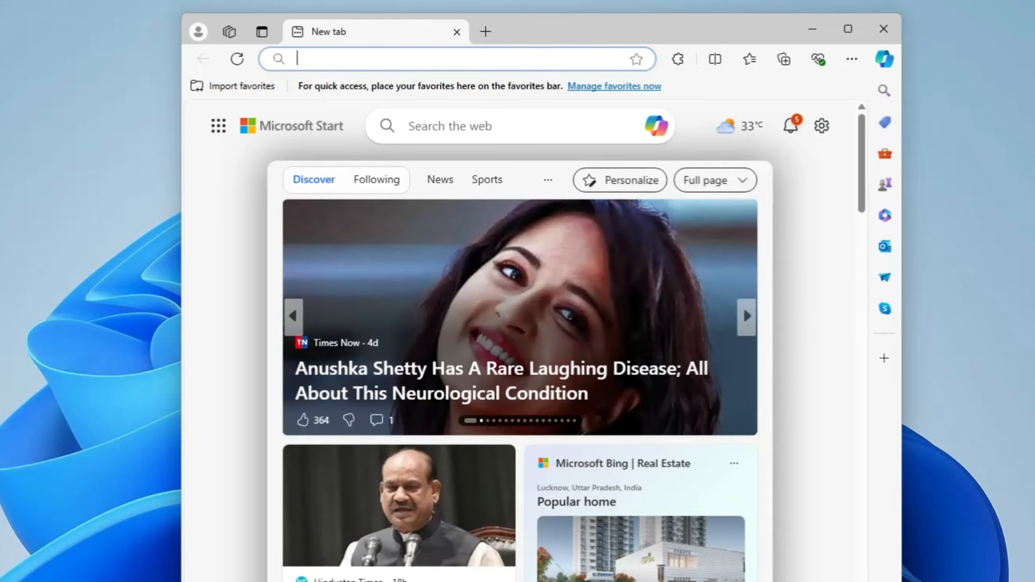
pyautogui.click(455, 58)
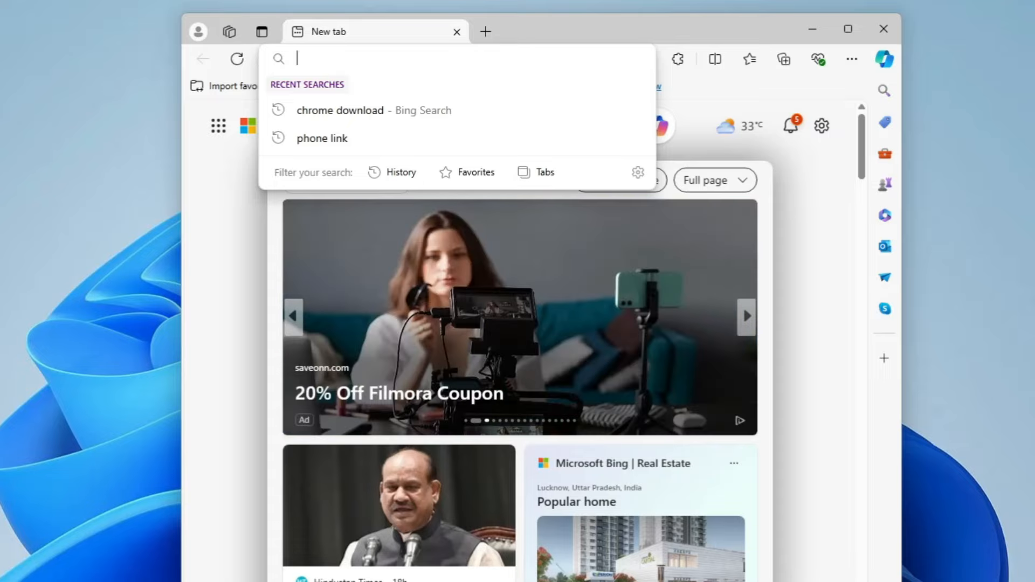
pyautogui.write('download window')
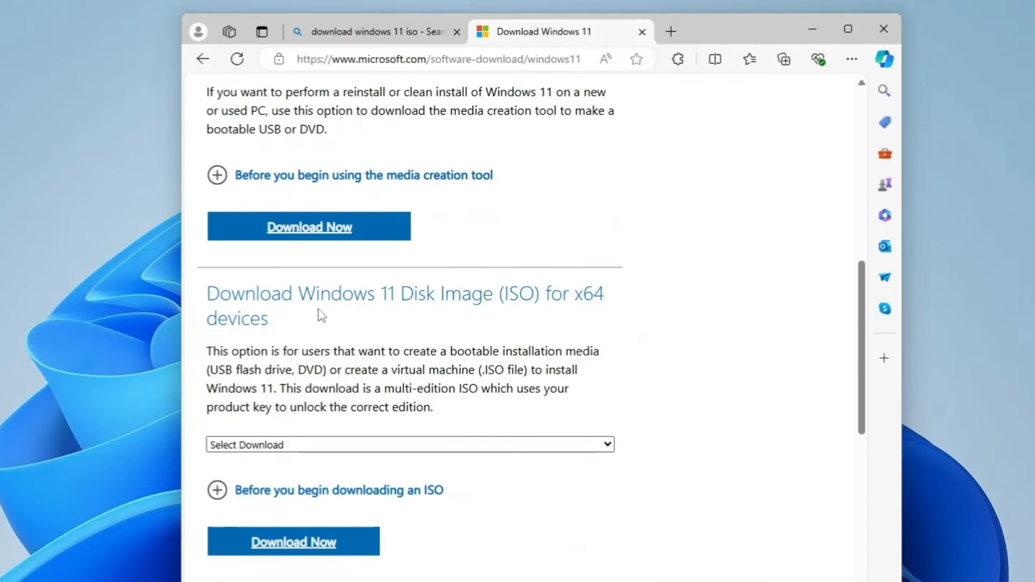
pyautogui.click(410, 444)
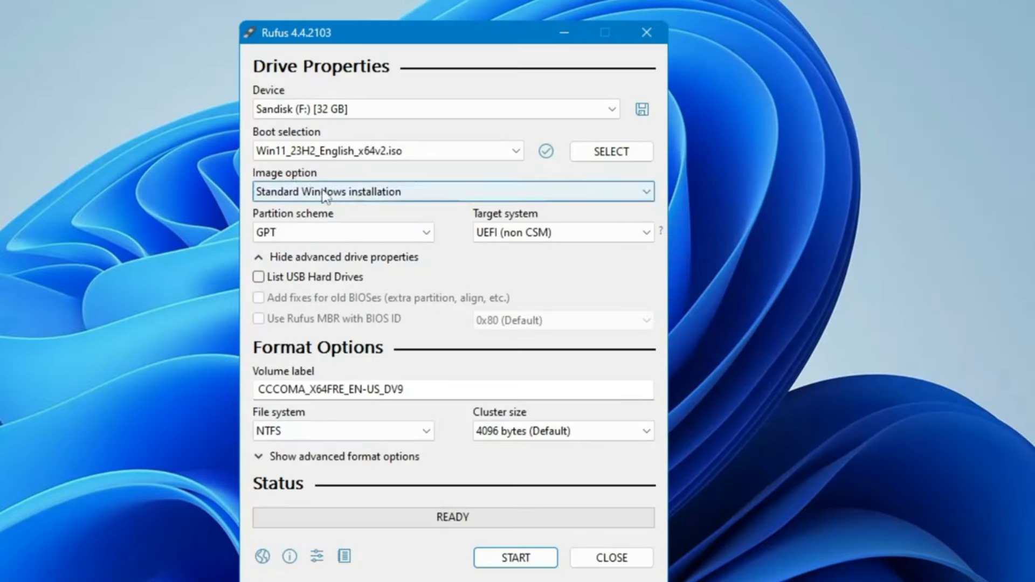
# - Start writing the Windows 11 ISO to the SanDisk drive, keeping the RAM, Secure Boot and TPM requirements
pyautogui.click(341, 232)
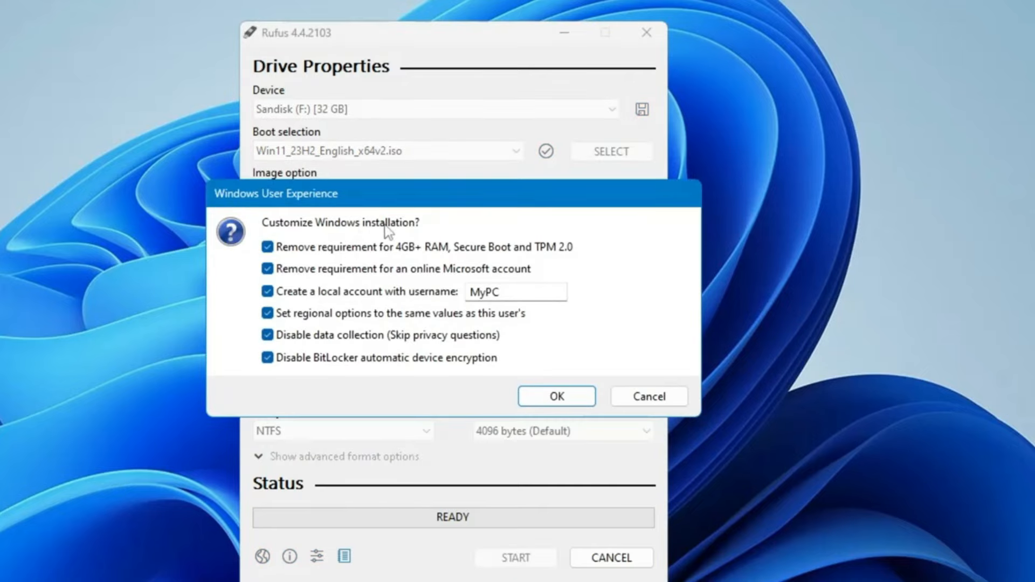
pyautogui.click(266, 246)
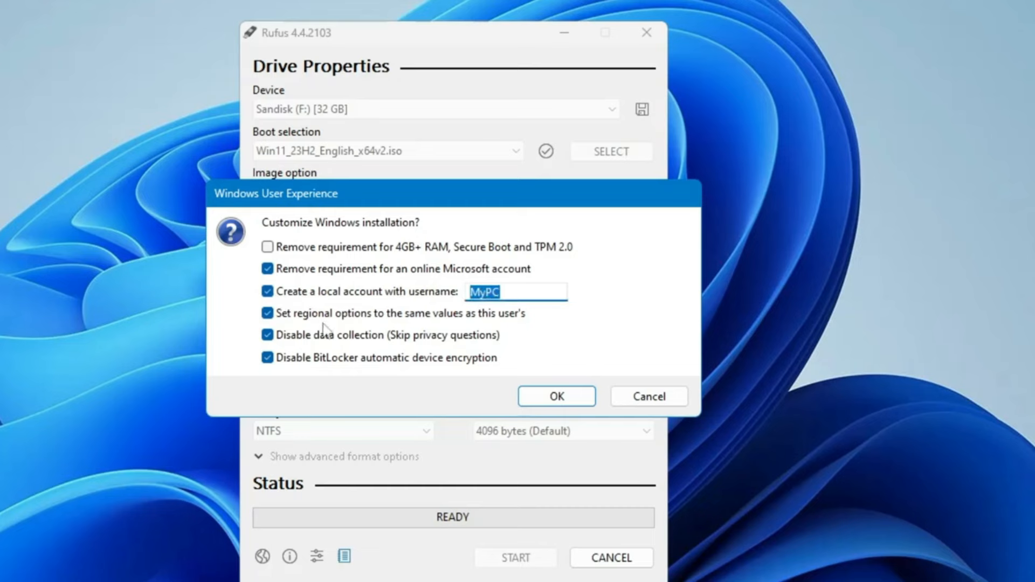
pyautogui.click(555, 396)
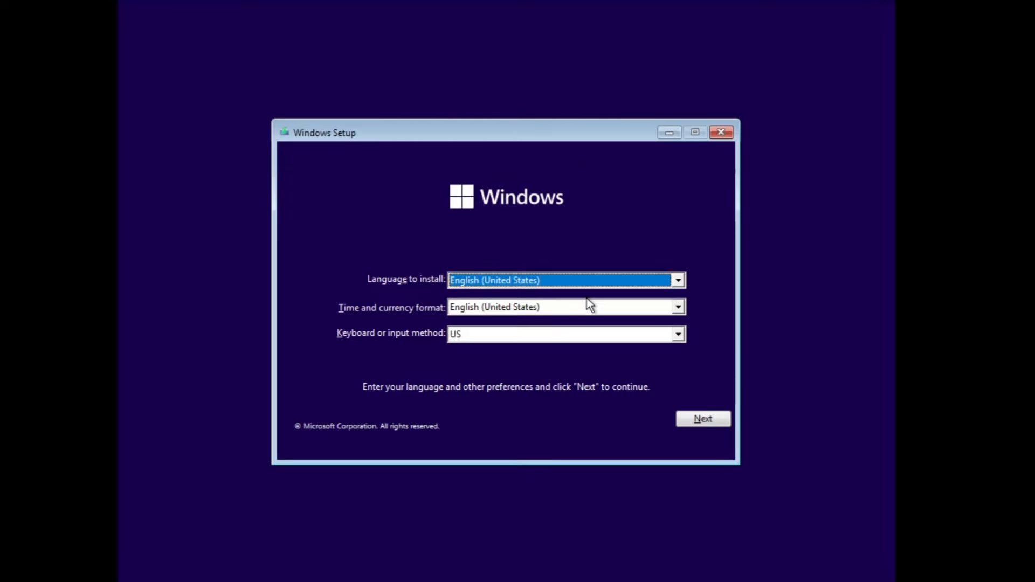
# - Accept the language settings, begin installing and skip entering a product key
pyautogui.click(702, 419)
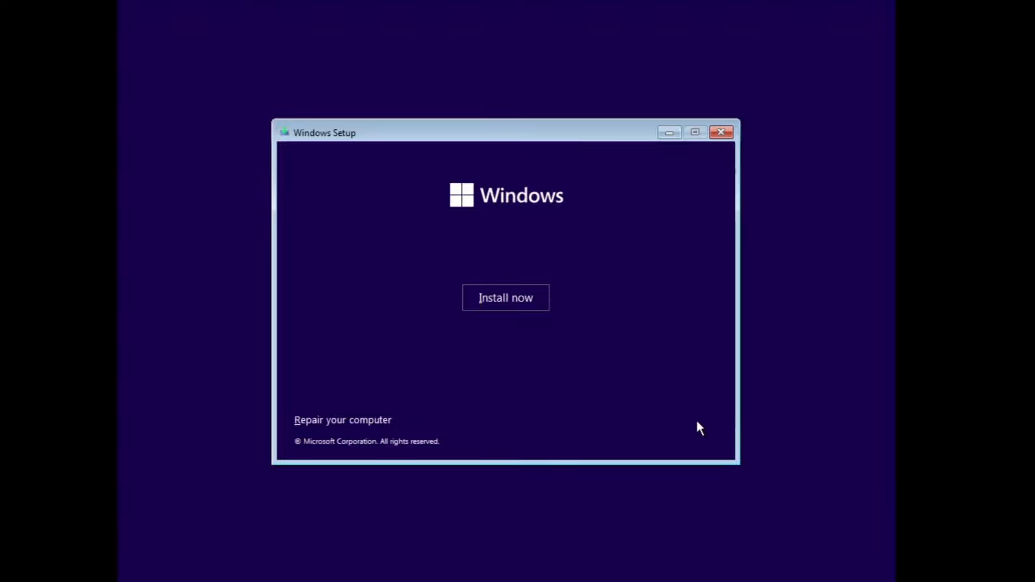
pyautogui.click(505, 297)
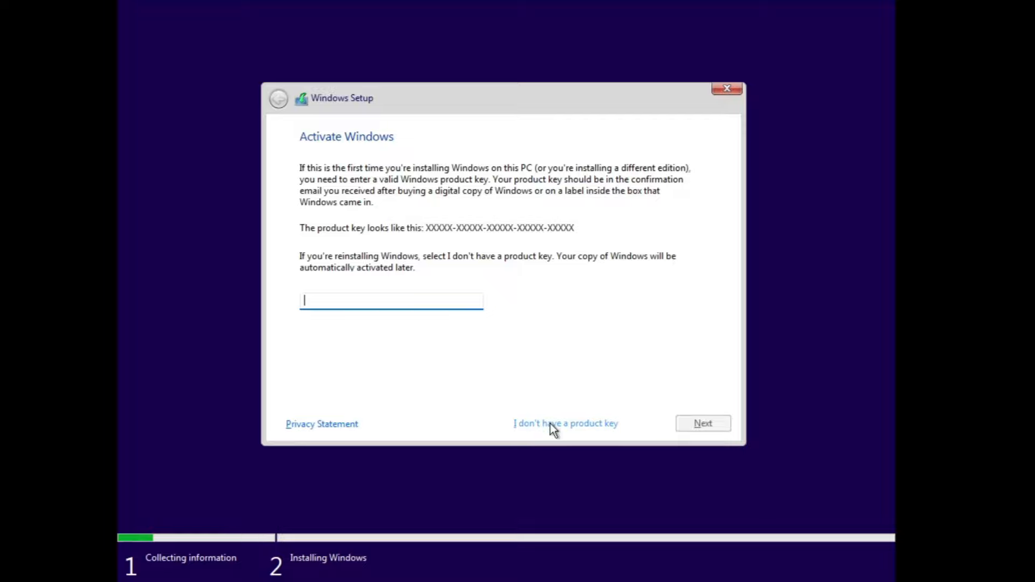
pyautogui.moveTo(569, 431)
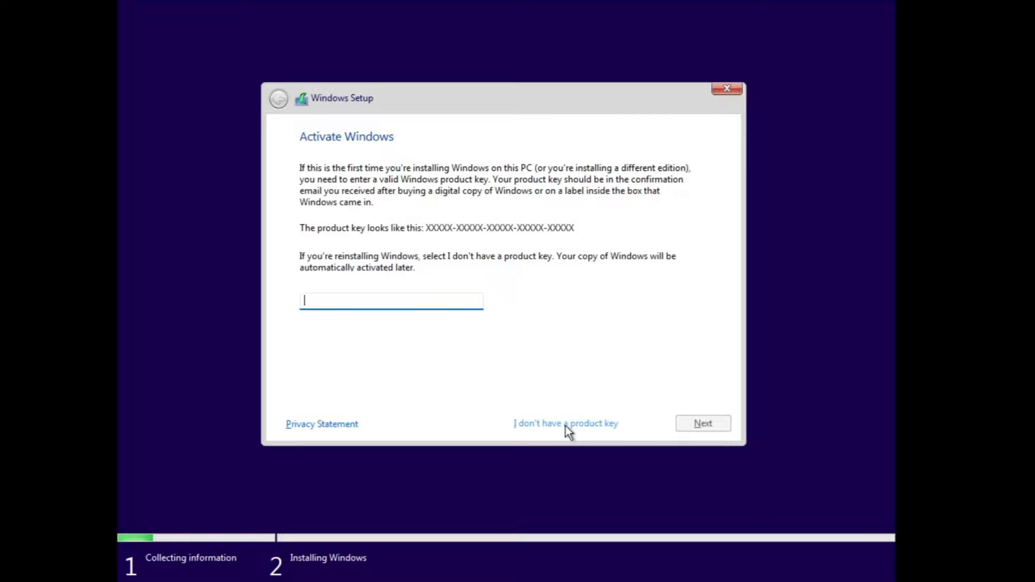
pyautogui.click(564, 423)
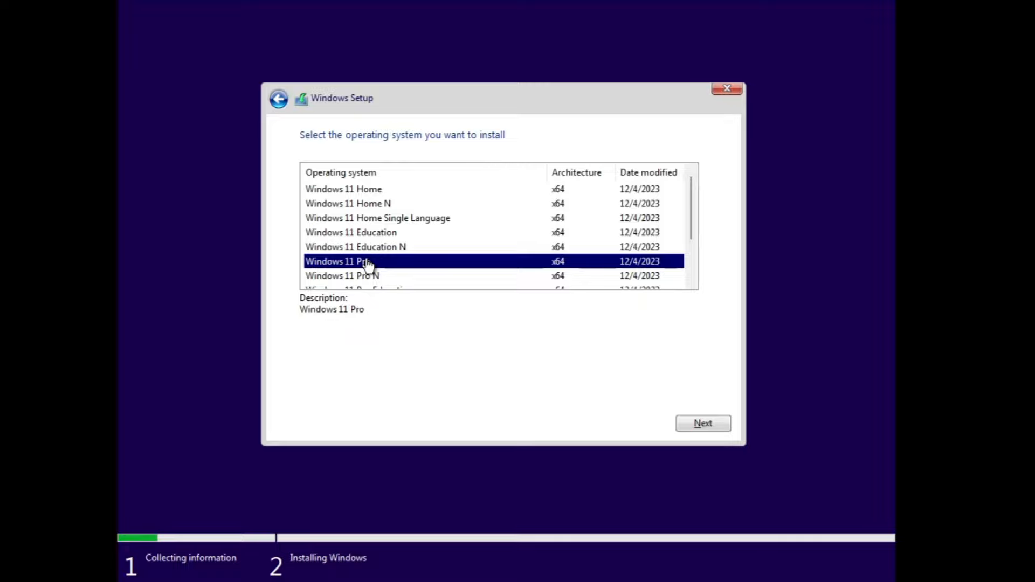
# - Proceed with Windows 11 Pro and accept the license terms
pyautogui.click(702, 422)
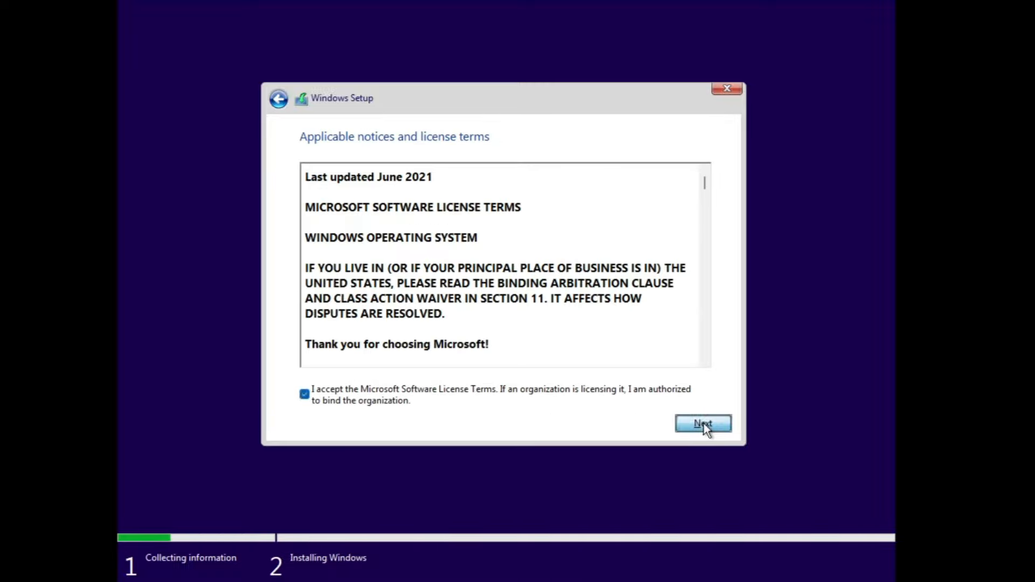
pyautogui.click(701, 422)
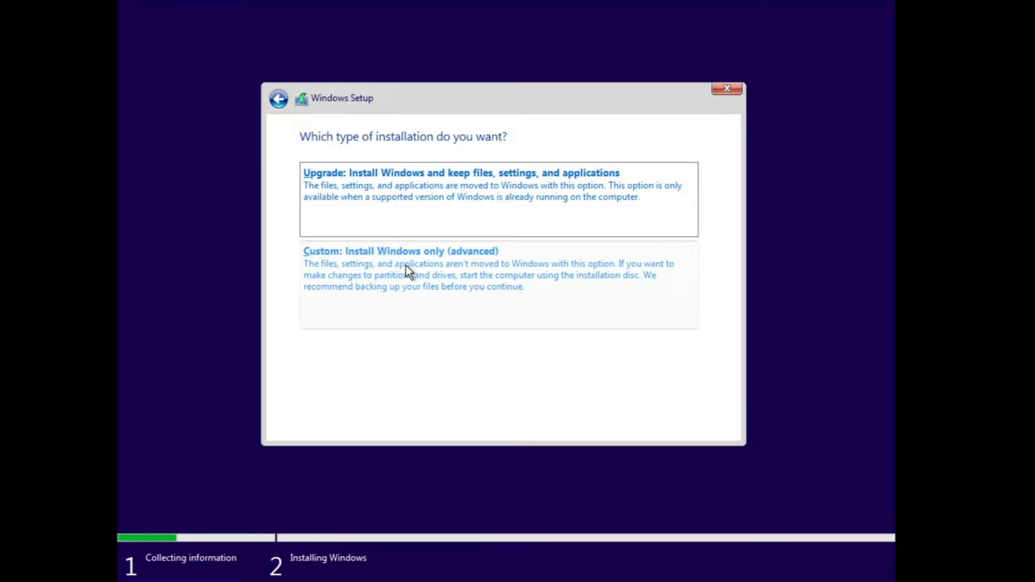
# - Choose 'Custom: Install Windows only' and target Drive 0 Partition 3 (63.1 GB primary)
pyautogui.click(399, 251)
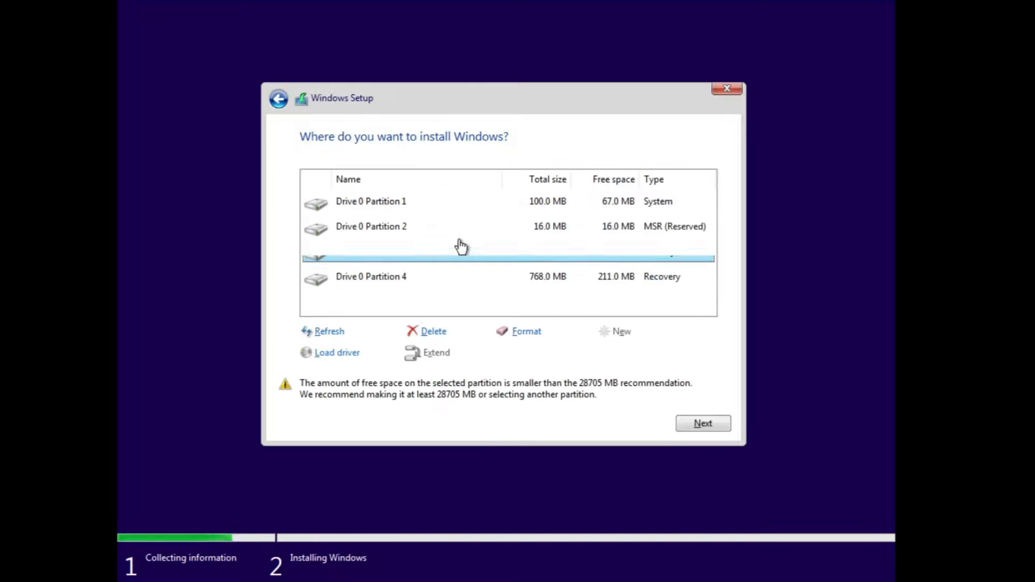
pyautogui.click(370, 251)
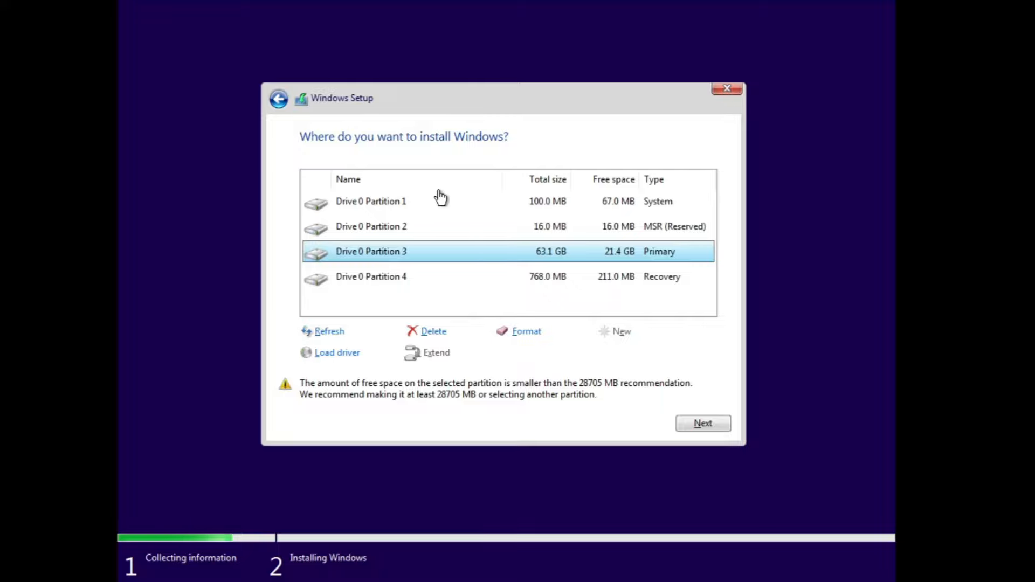
pyautogui.moveTo(434, 296)
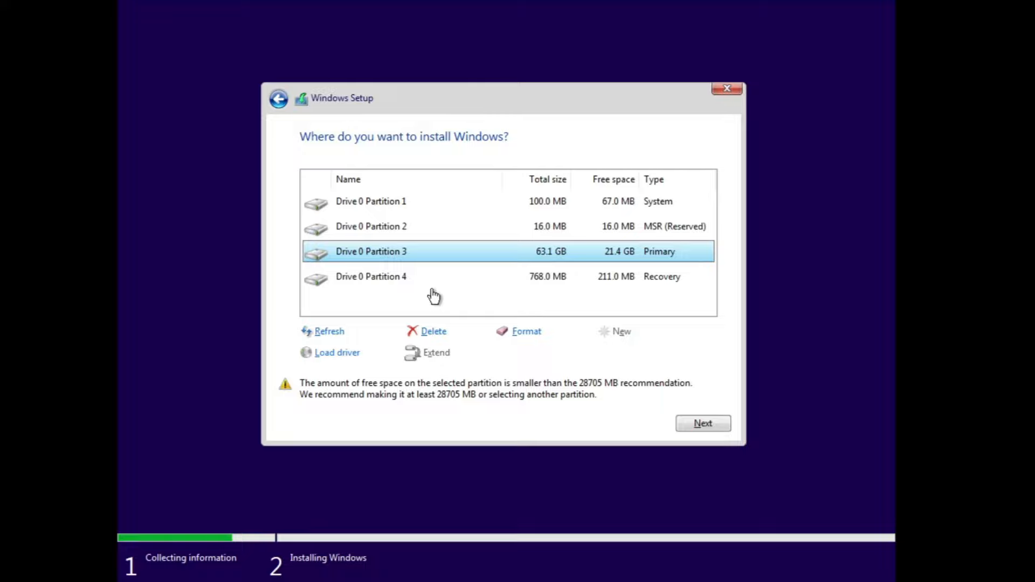
pyautogui.moveTo(434, 227)
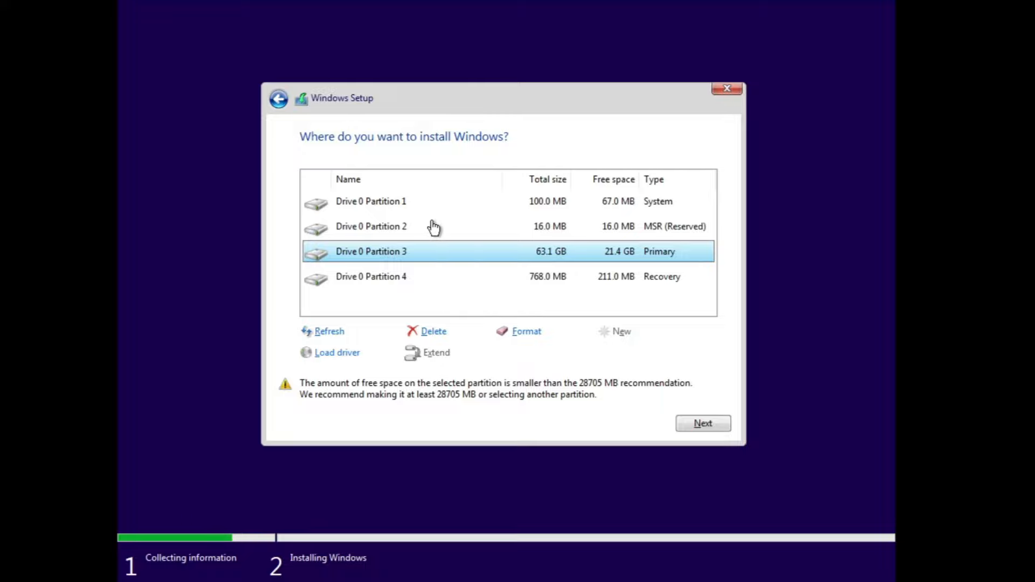
pyautogui.moveTo(556, 263)
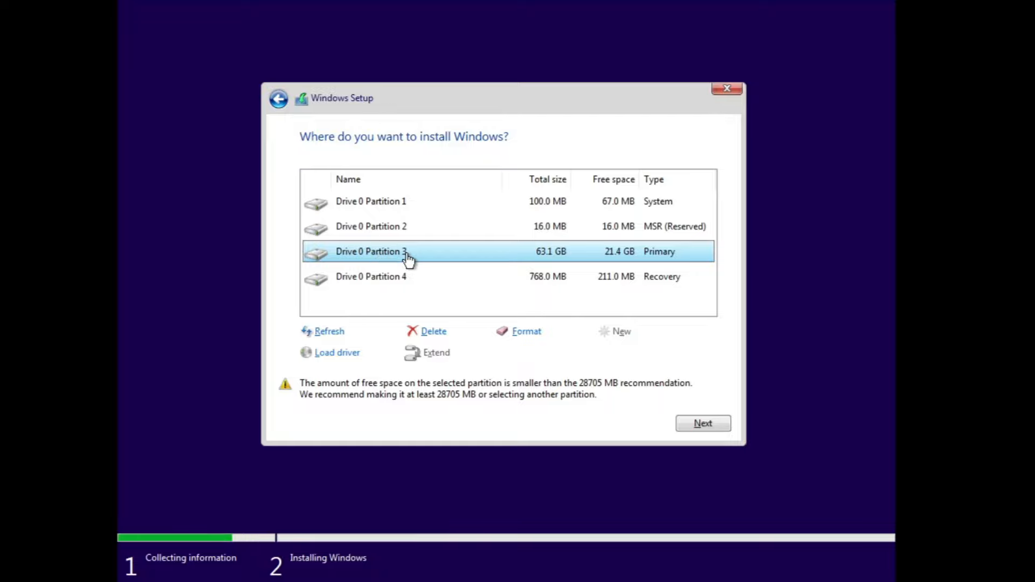
pyautogui.moveTo(548, 258)
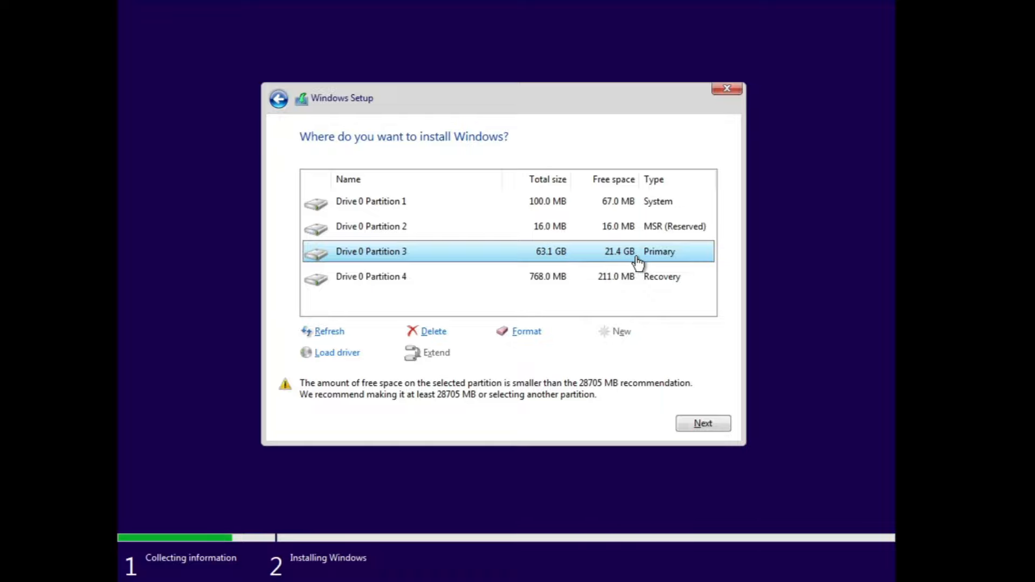
pyautogui.moveTo(613, 239)
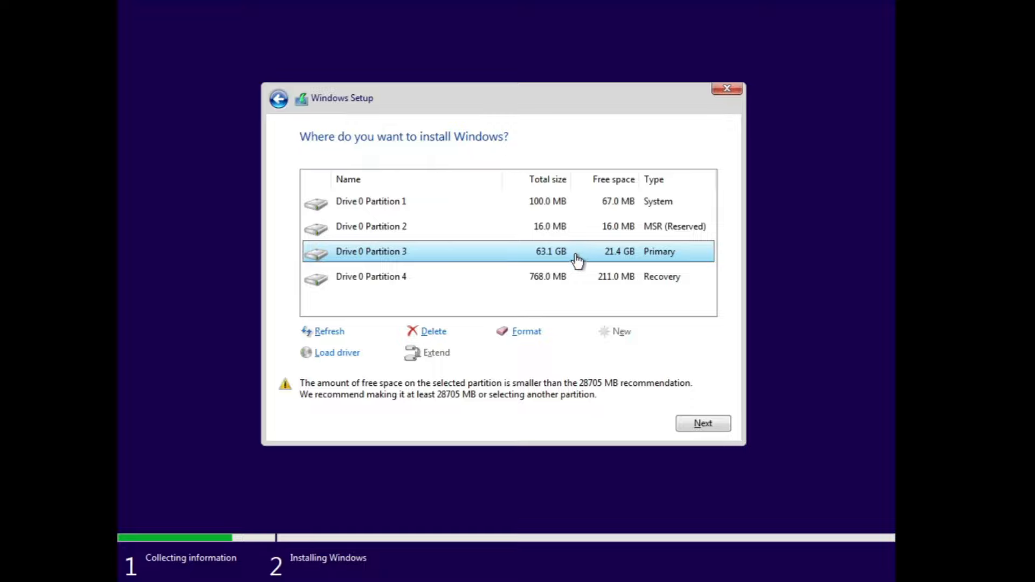
pyautogui.moveTo(580, 263)
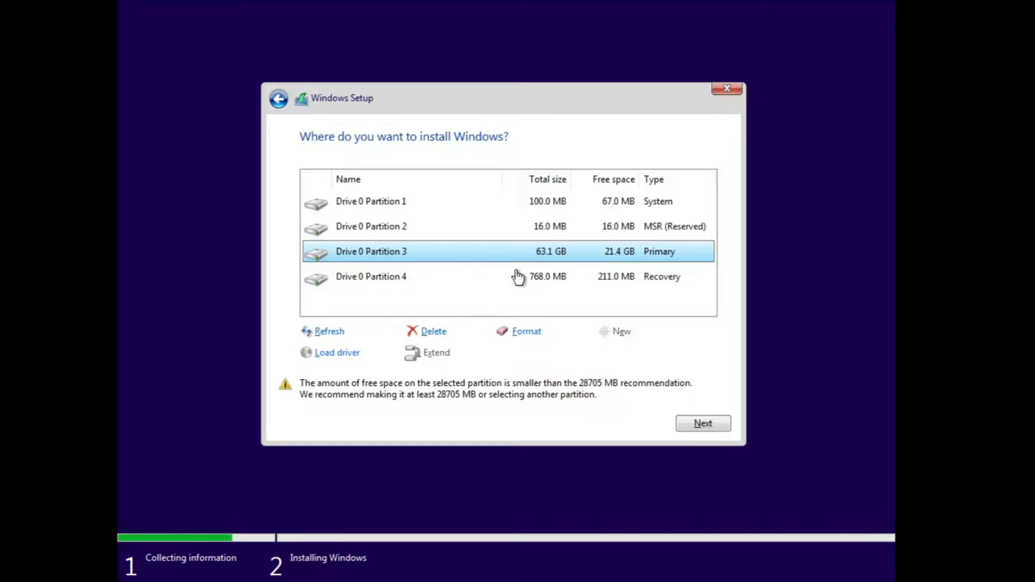
pyautogui.moveTo(458, 252)
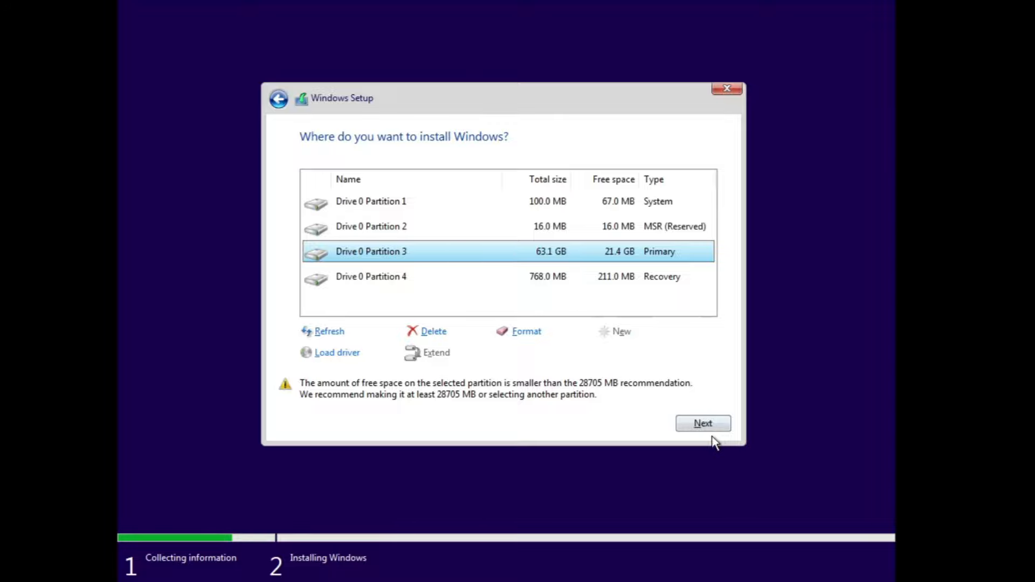
pyautogui.click(702, 423)
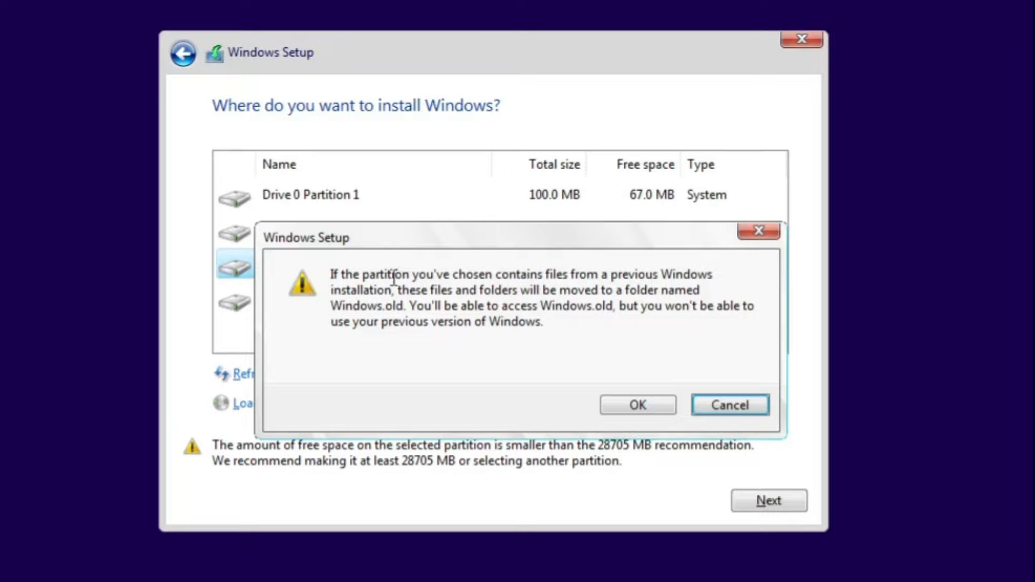
pyautogui.moveTo(616, 278)
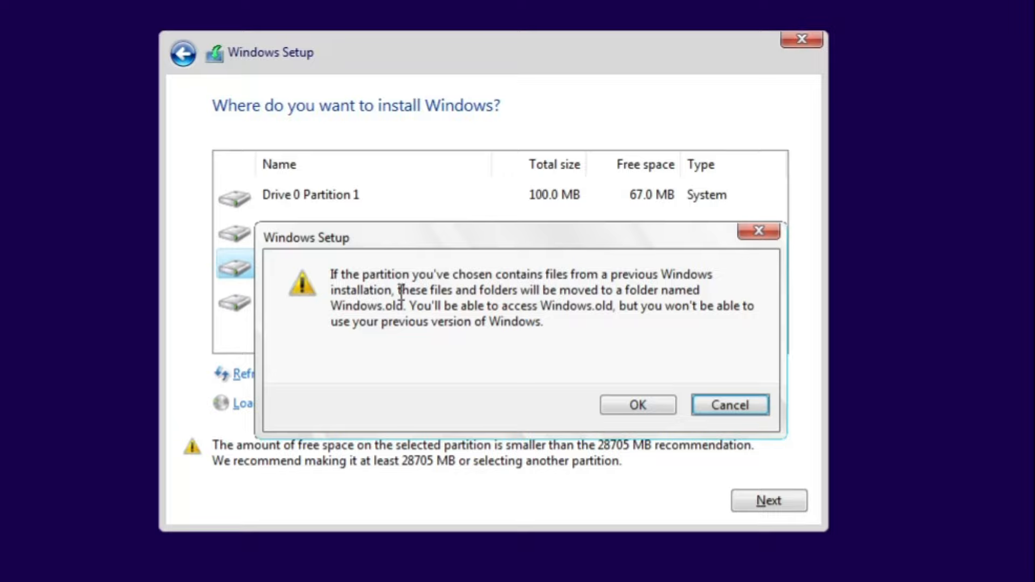
pyautogui.moveTo(625, 295)
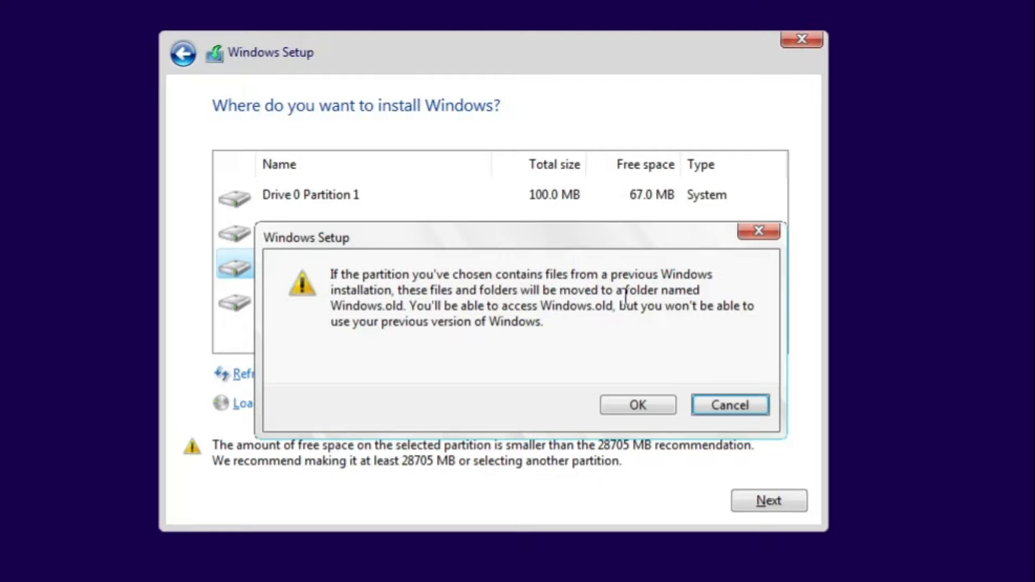
pyautogui.moveTo(408, 301)
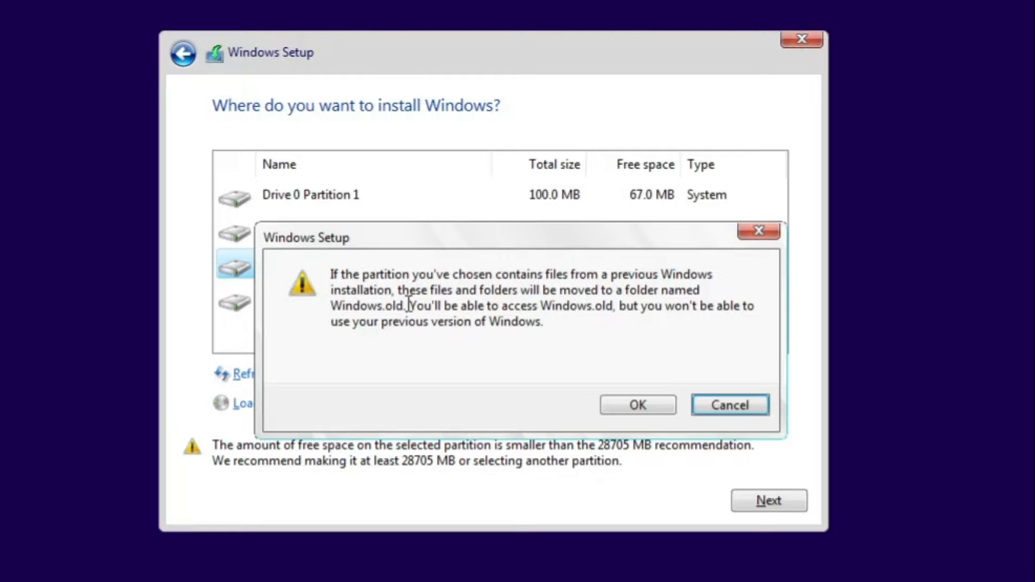
pyautogui.moveTo(551, 295)
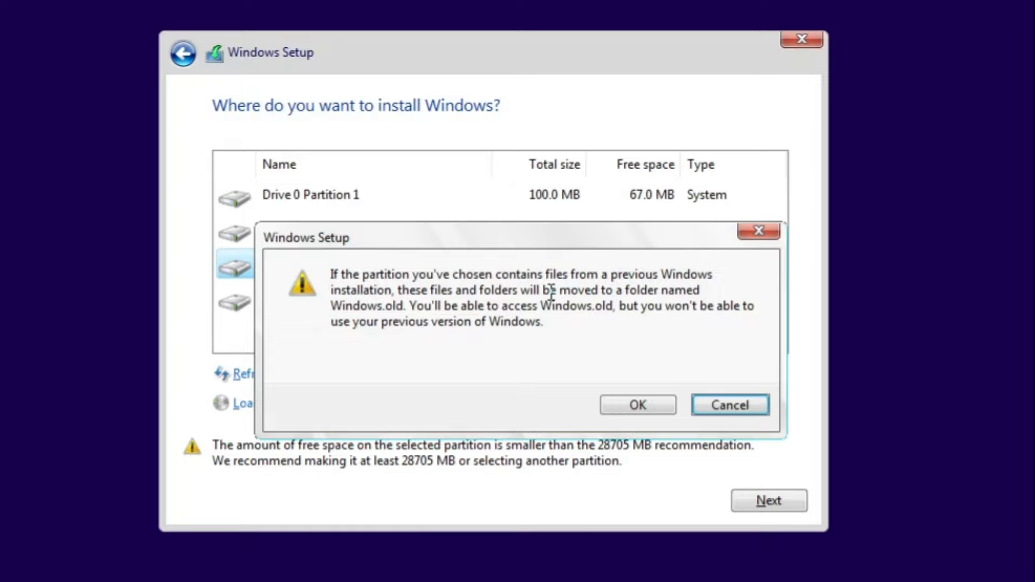
# - Accept moving the previous Windows files into Windows.old so installation begins
pyautogui.click(636, 404)
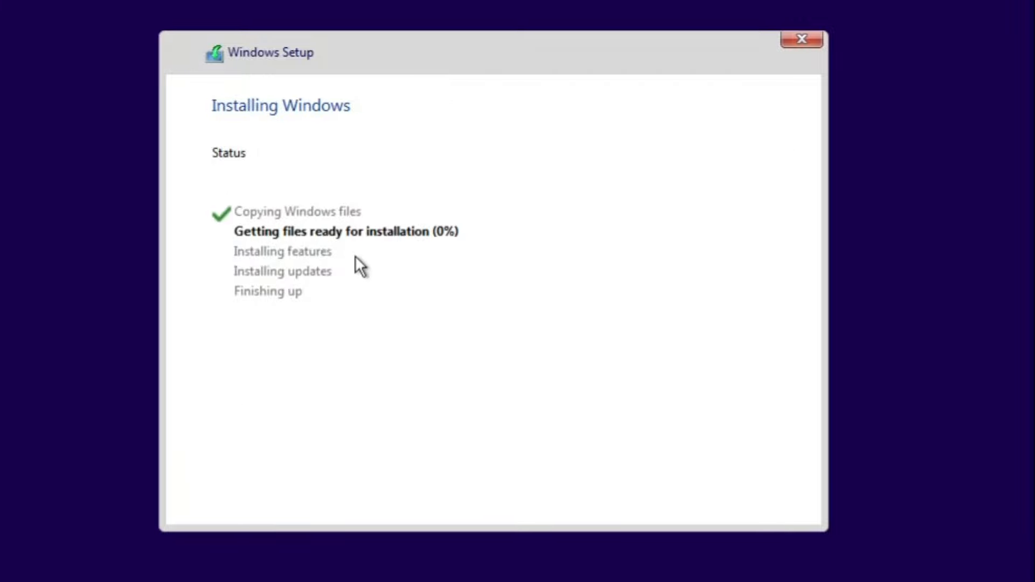
pyautogui.moveTo(485, 301)
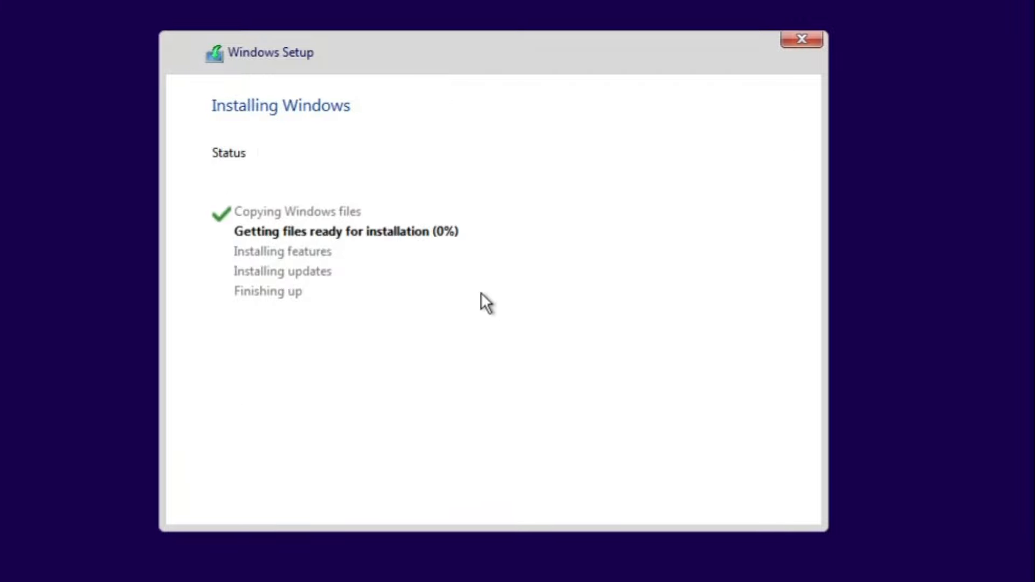
pyautogui.moveTo(580, 299)
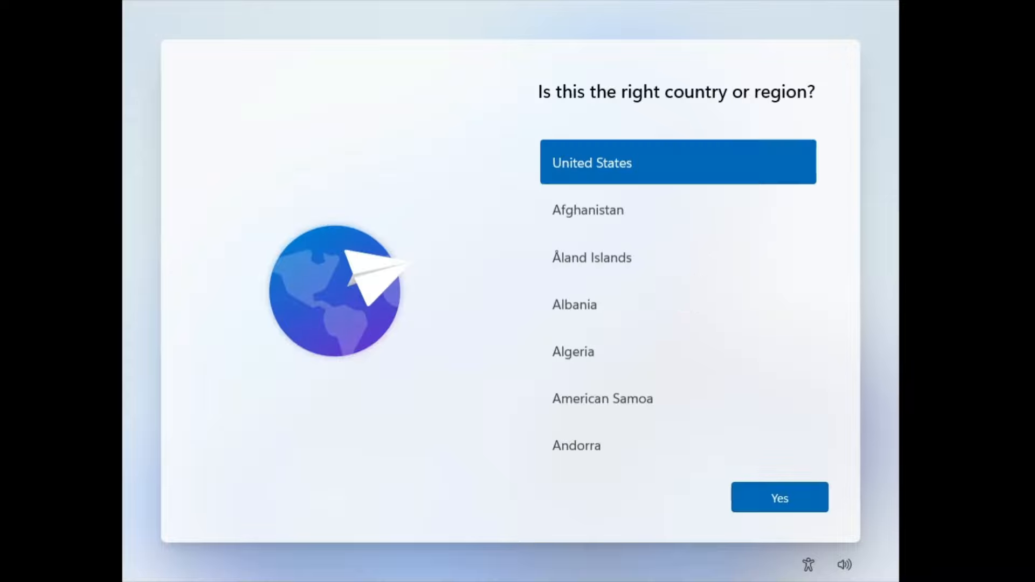
# - Confirm United States as the region and accept the device name
pyautogui.click(779, 497)
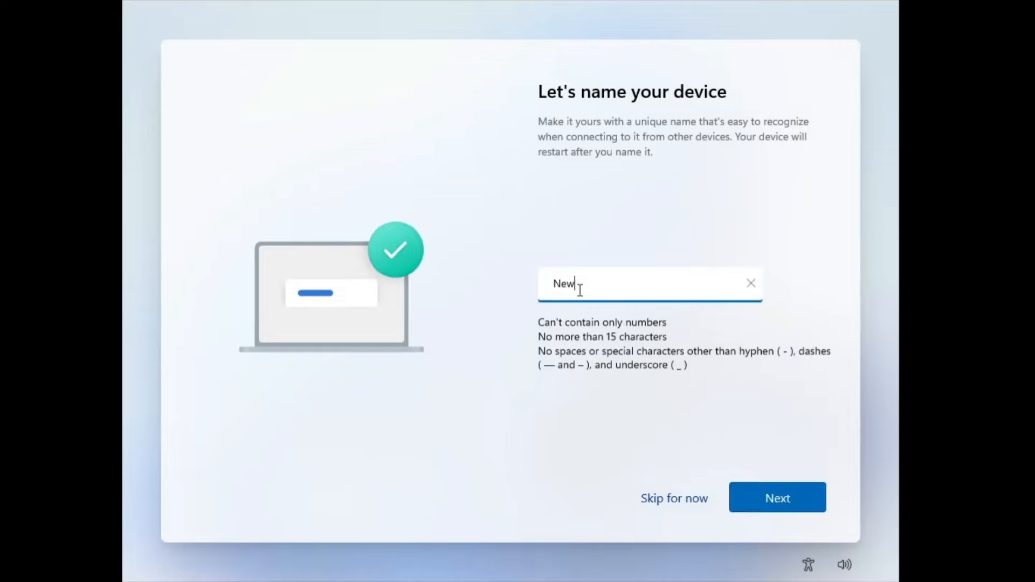
pyautogui.click(777, 498)
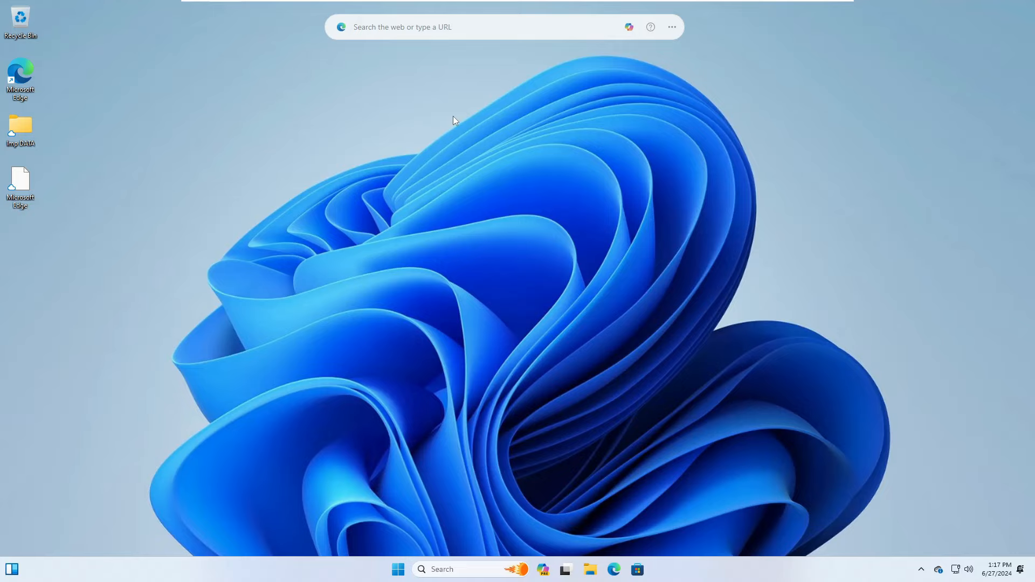
pyautogui.moveTo(100, 143)
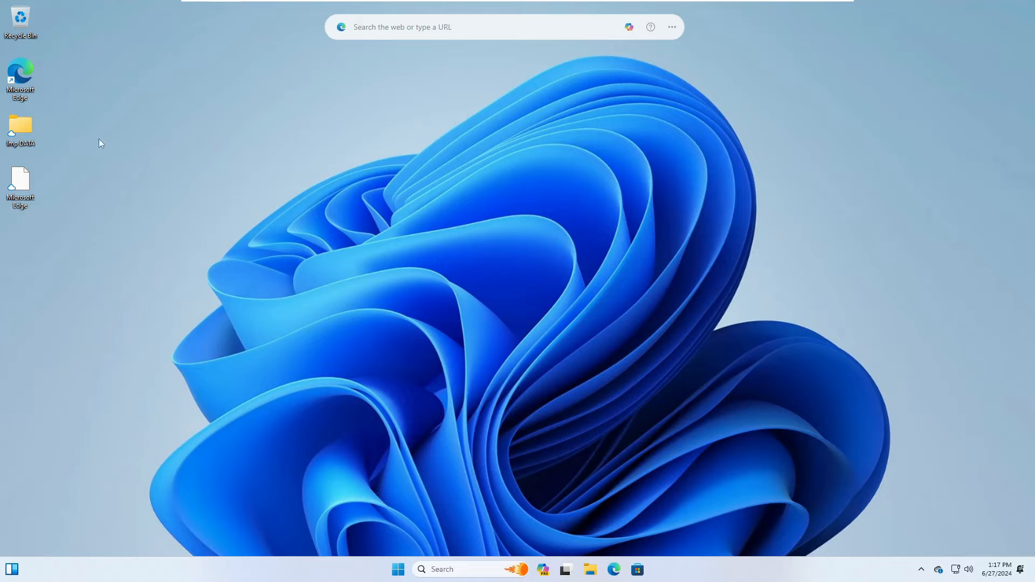
pyautogui.moveTo(71, 150)
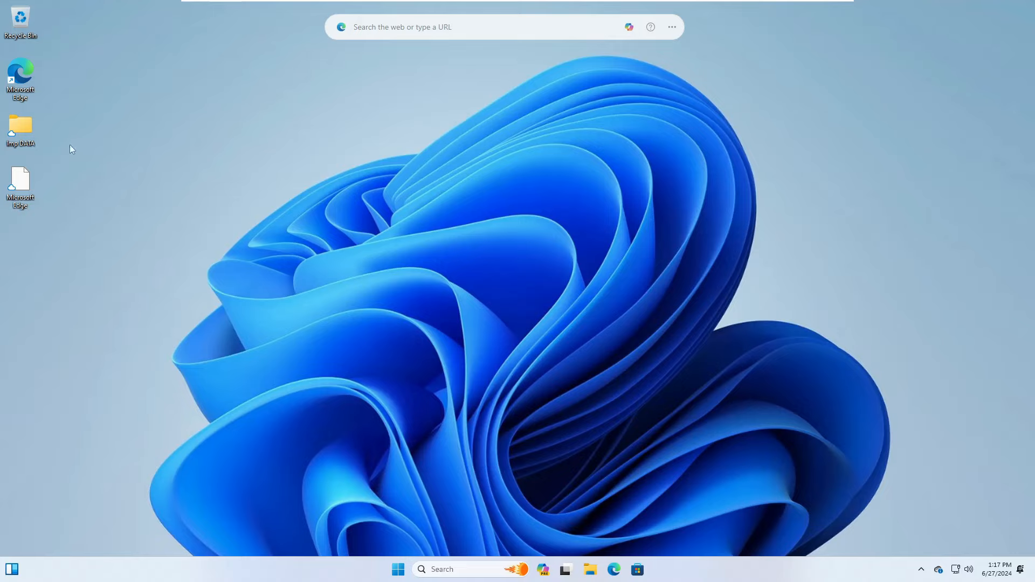
pyautogui.moveTo(42, 144)
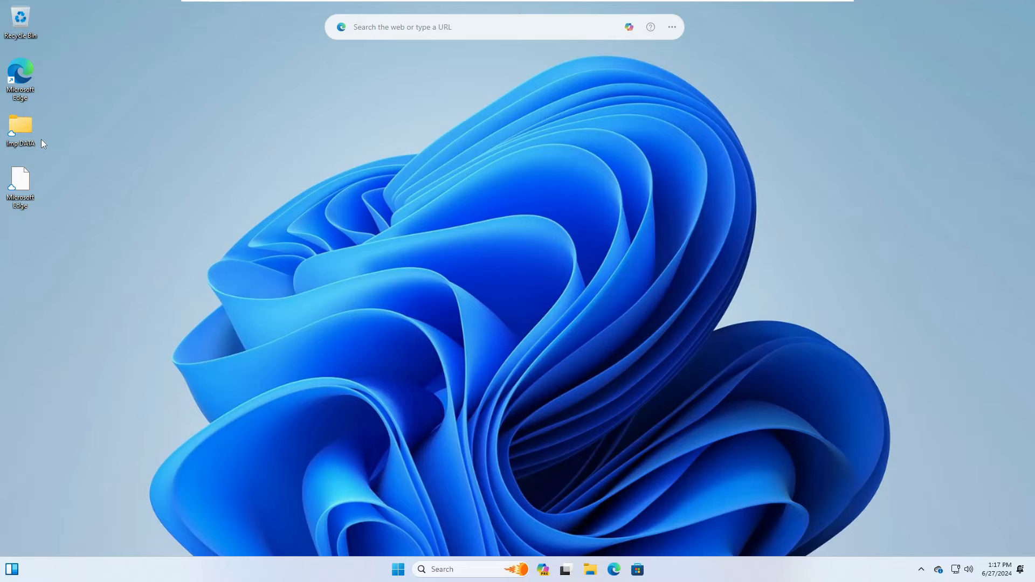
pyautogui.moveTo(378, 334)
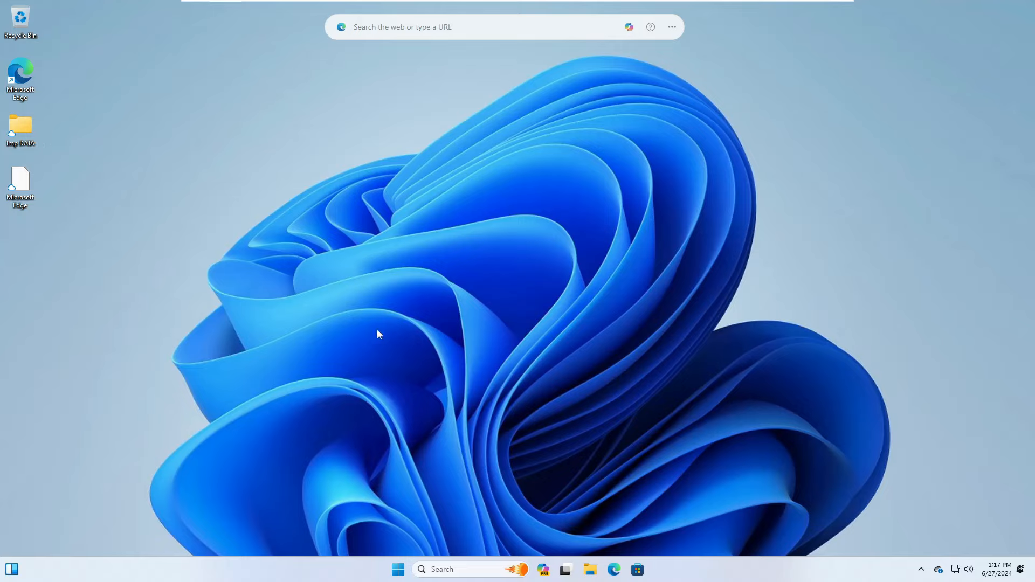
pyautogui.moveTo(592, 472)
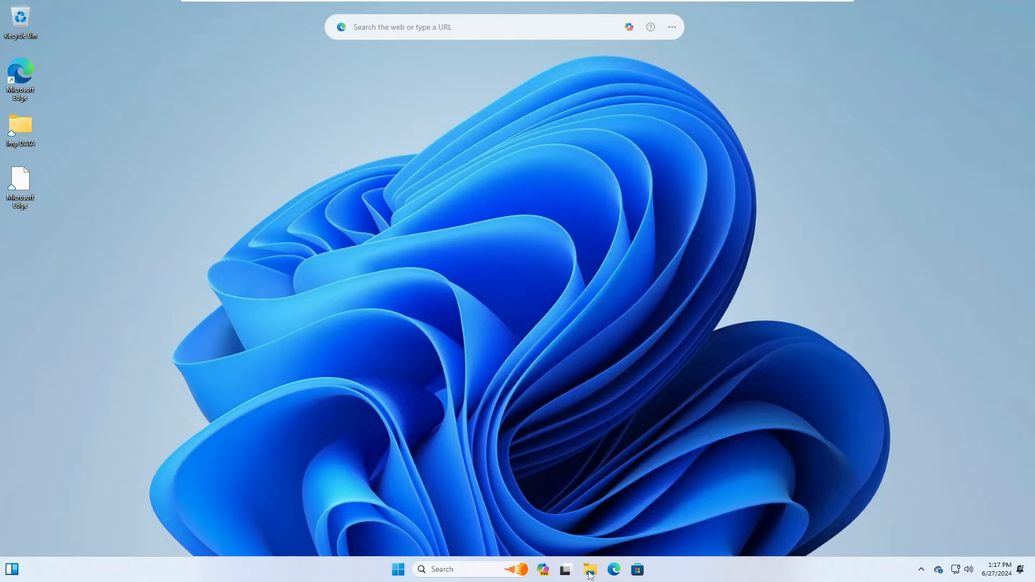
# - Browse This PC > Local Disk (C:) > Windows.old > Users and select the old 'thepr' profile folder
pyautogui.click(590, 569)
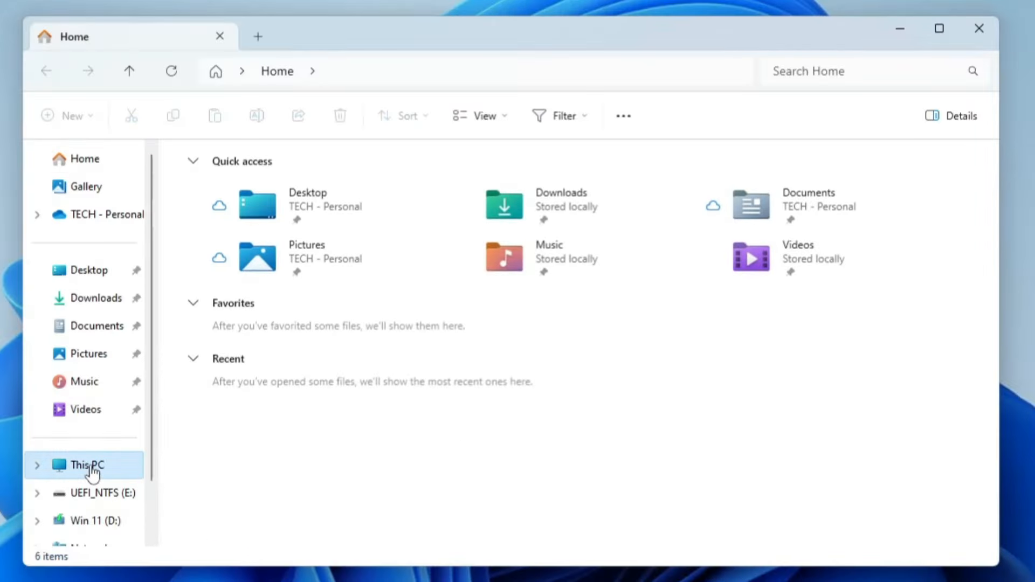
pyautogui.click(86, 464)
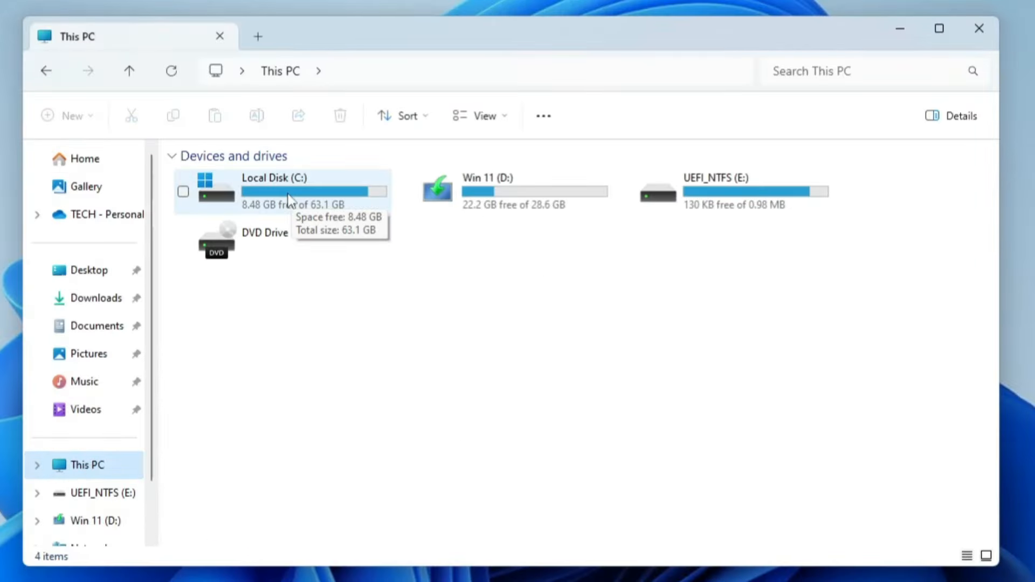
pyautogui.doubleClick(266, 192)
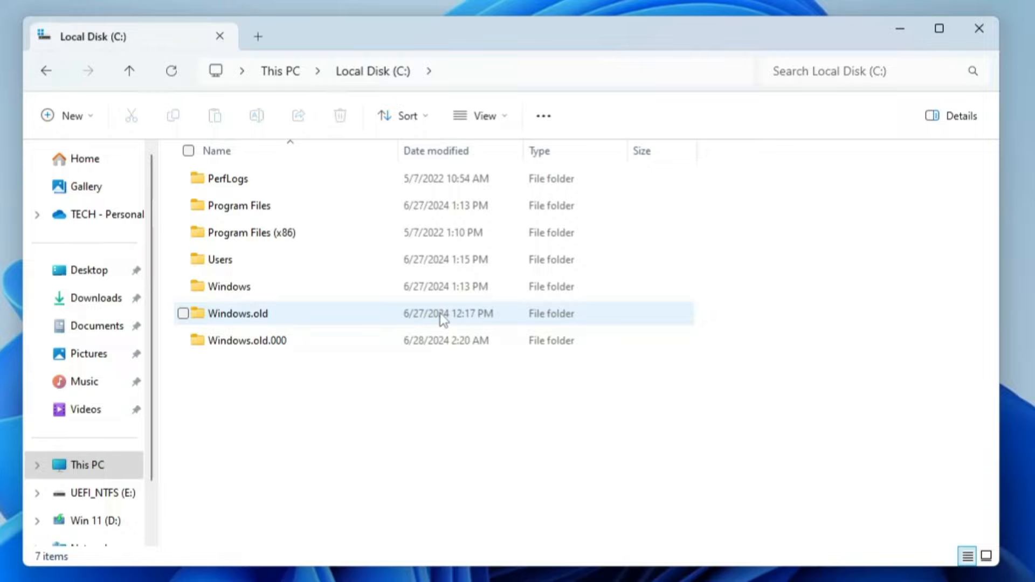
pyautogui.doubleClick(237, 313)
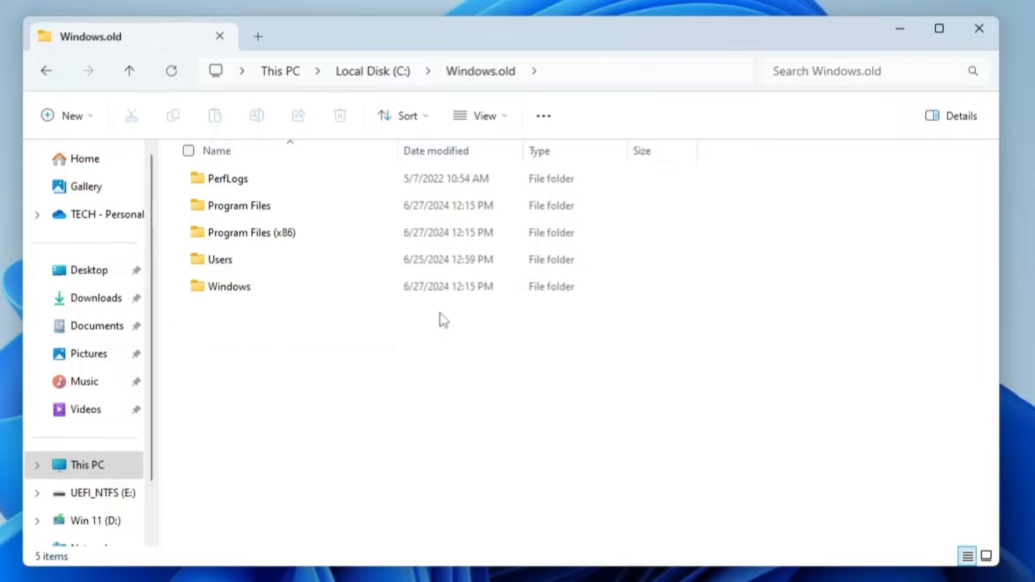
pyautogui.doubleClick(219, 260)
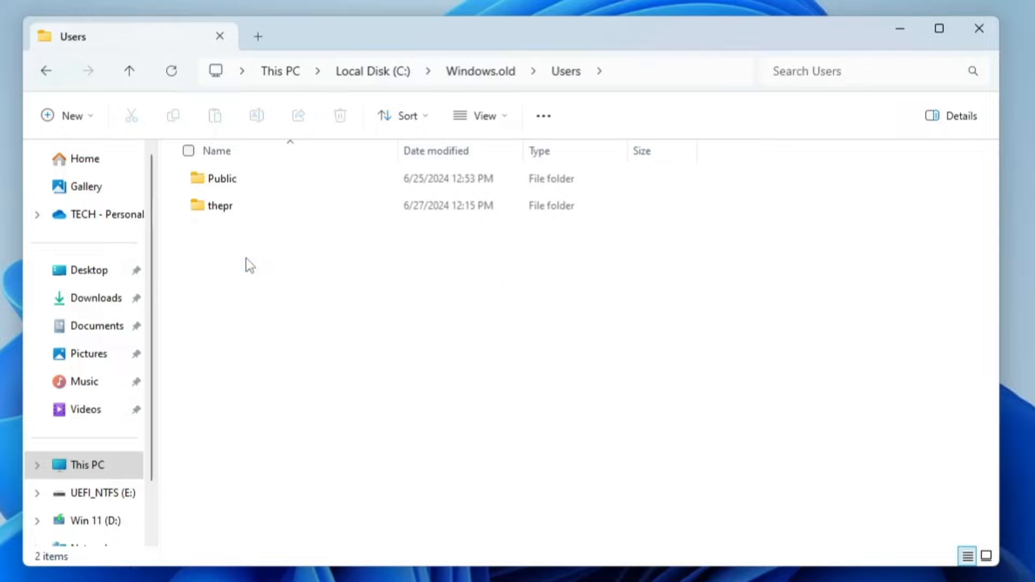
pyautogui.click(219, 205)
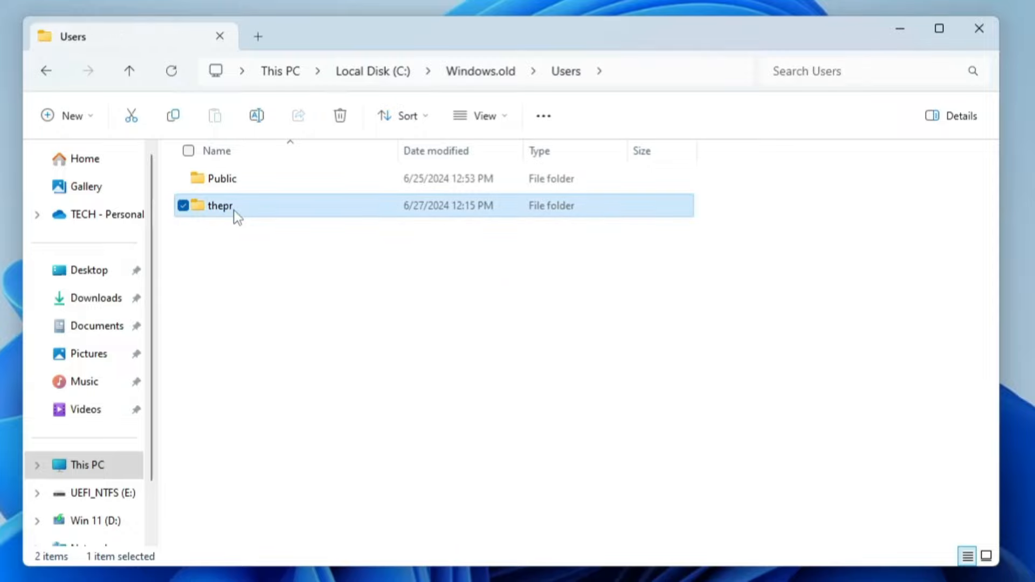
pyautogui.moveTo(232, 216)
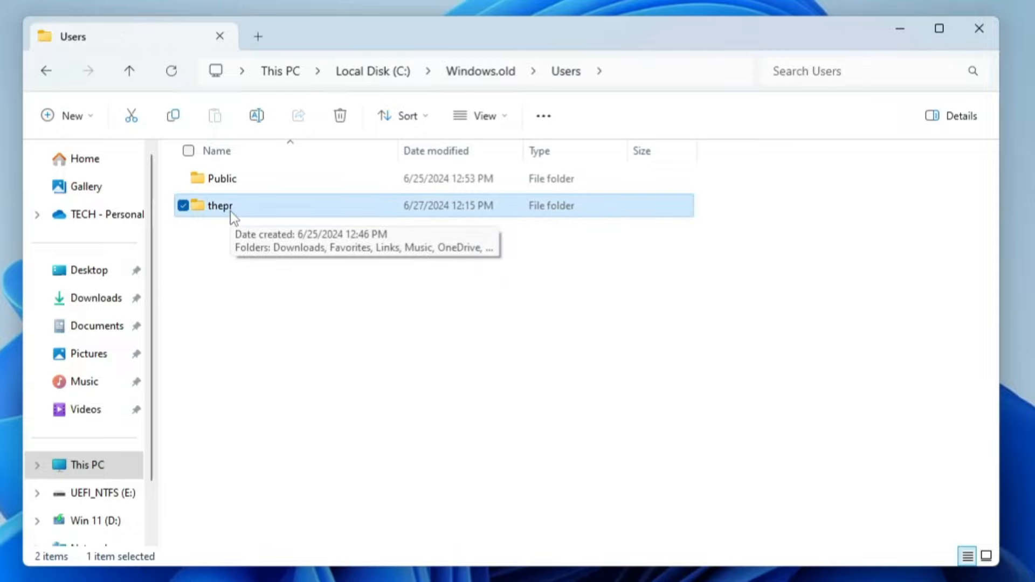
# - Enter the old 'thepr' profile and look inside its OneDrive Desktop folder
pyautogui.doubleClick(217, 204)
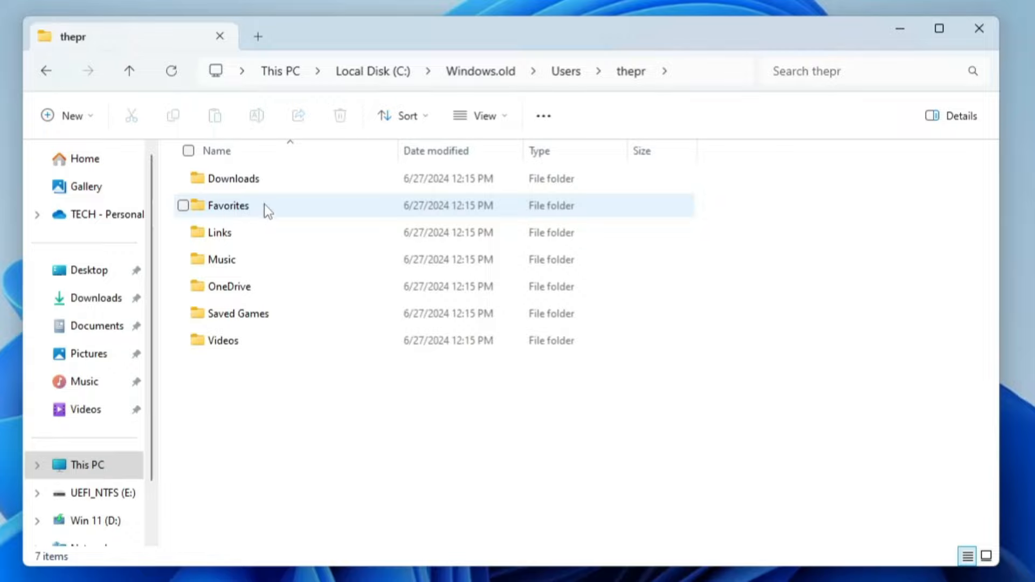
pyautogui.moveTo(270, 286)
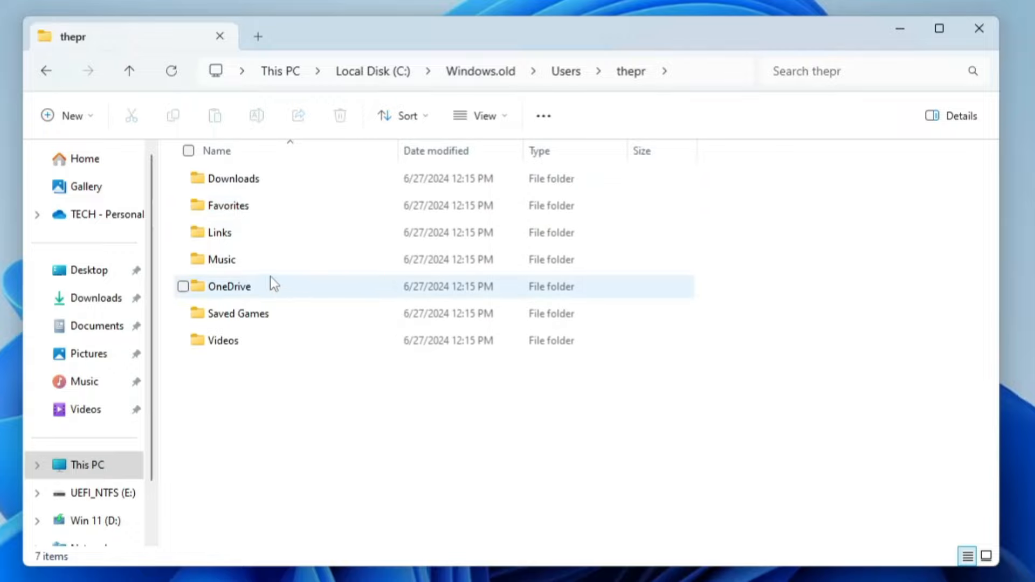
pyautogui.click(231, 178)
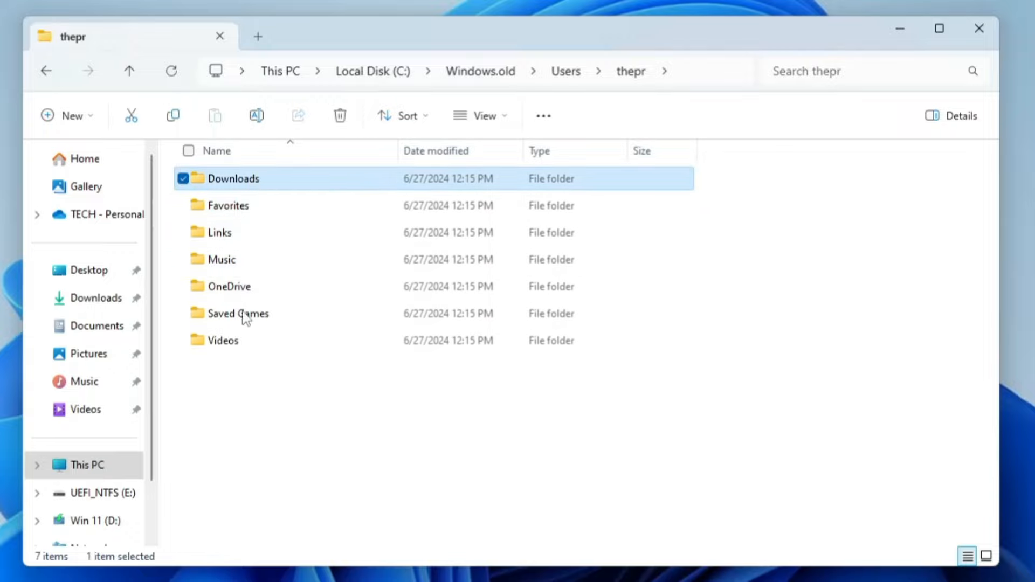
pyautogui.doubleClick(231, 286)
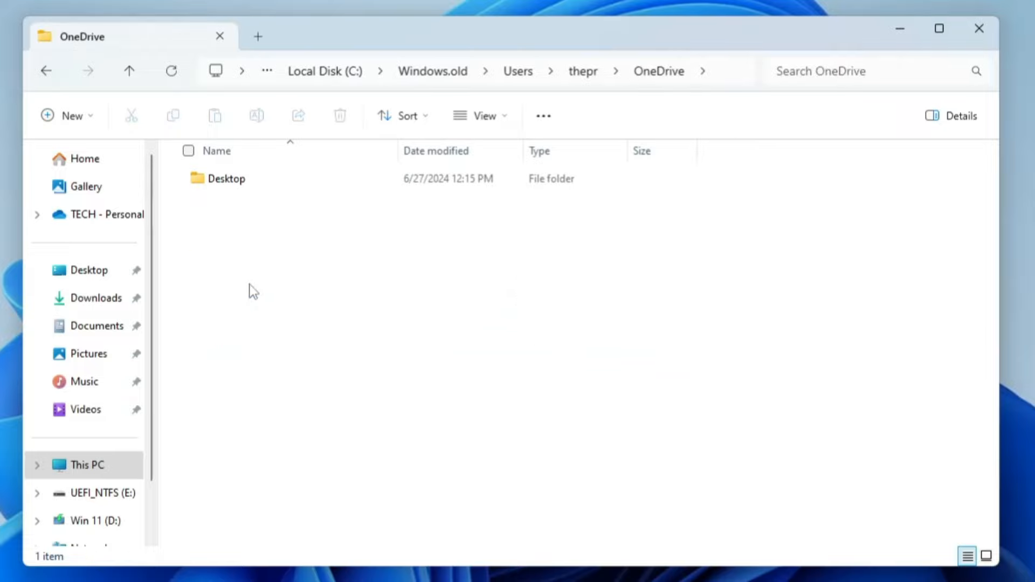
pyautogui.doubleClick(225, 178)
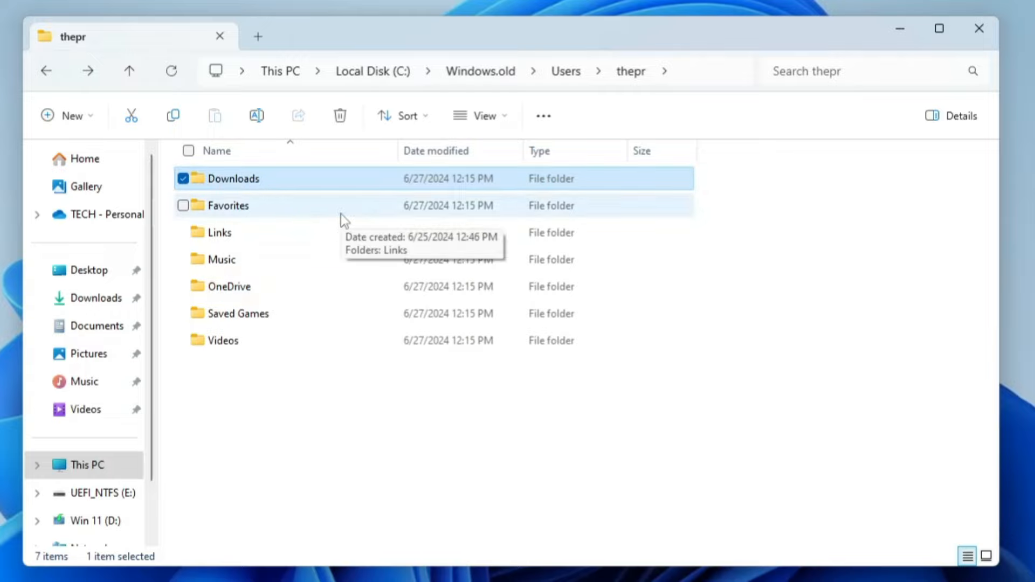
pyautogui.moveTo(100, 380)
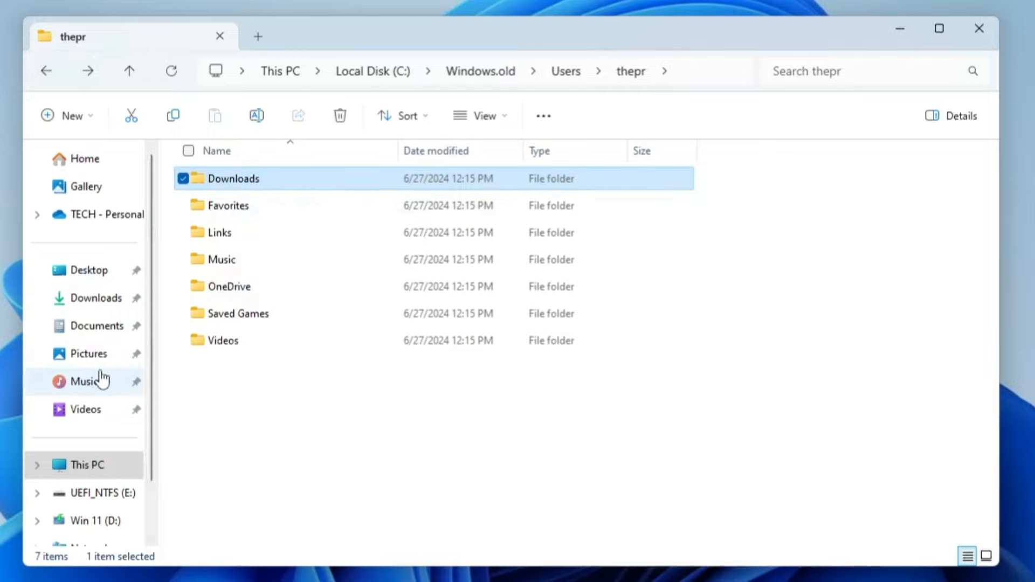
# - Return to the profile and open its Downloads folder, which is empty
pyautogui.click(221, 259)
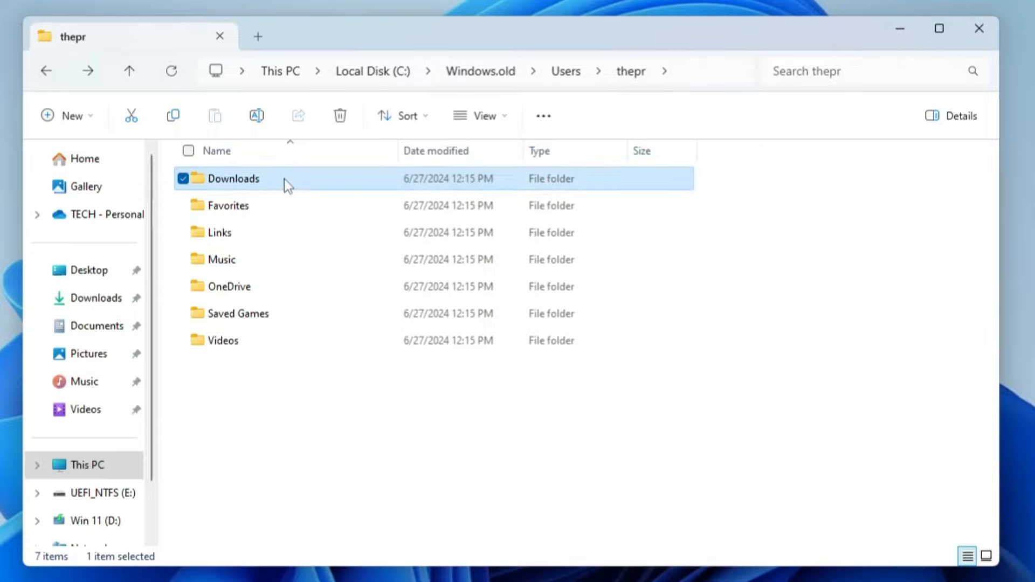
pyautogui.doubleClick(232, 177)
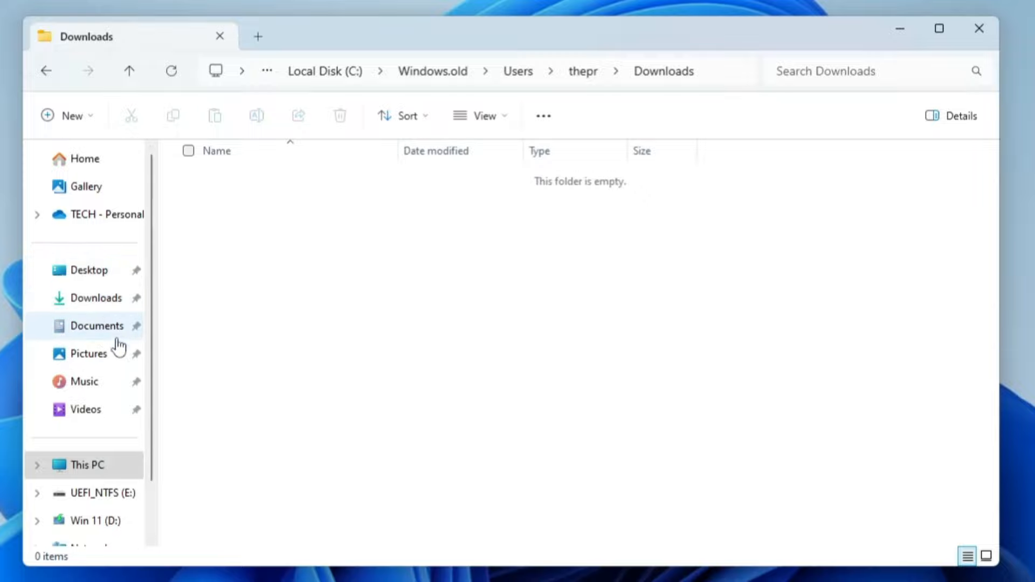
pyautogui.moveTo(105, 305)
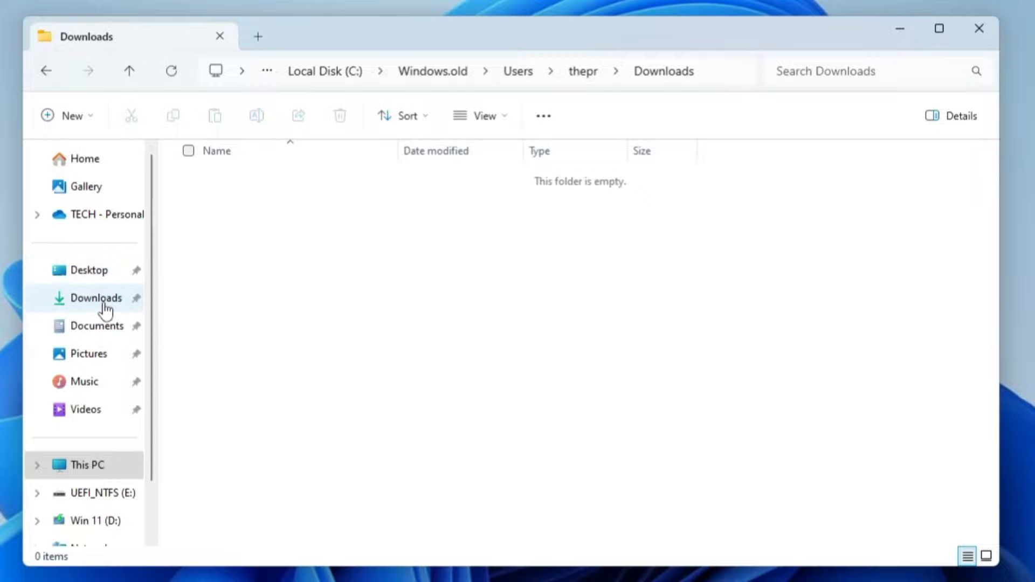
# - Check the new installation's empty Downloads folder, then go back to Local Disk (C:) listing Windows.old
pyautogui.click(95, 298)
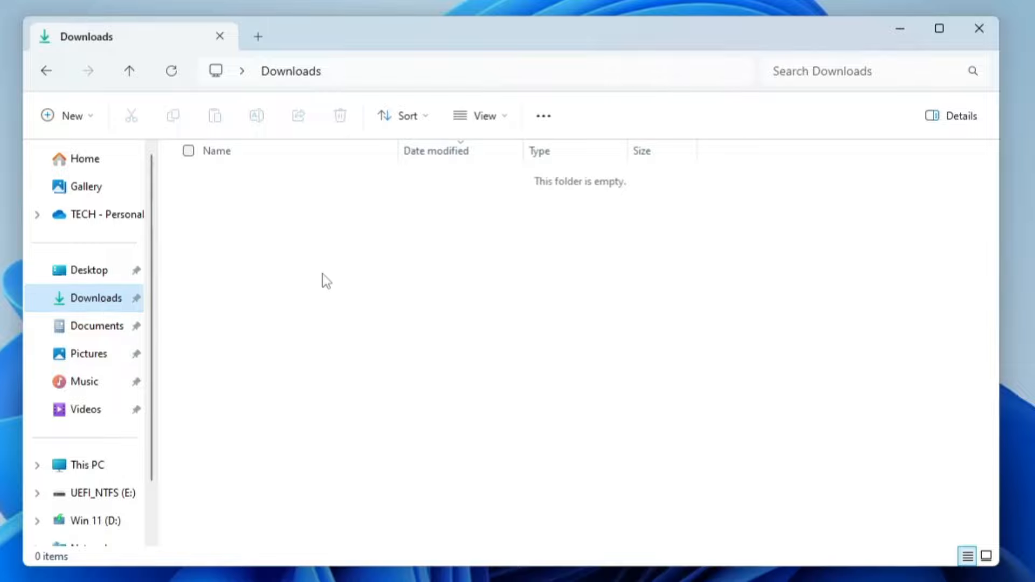
pyautogui.moveTo(332, 265)
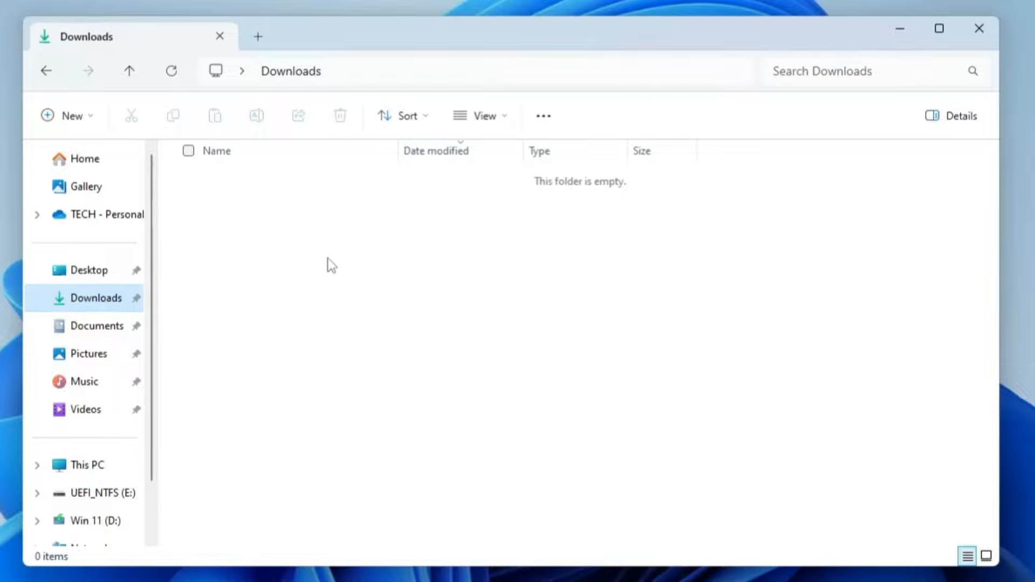
pyautogui.moveTo(277, 175)
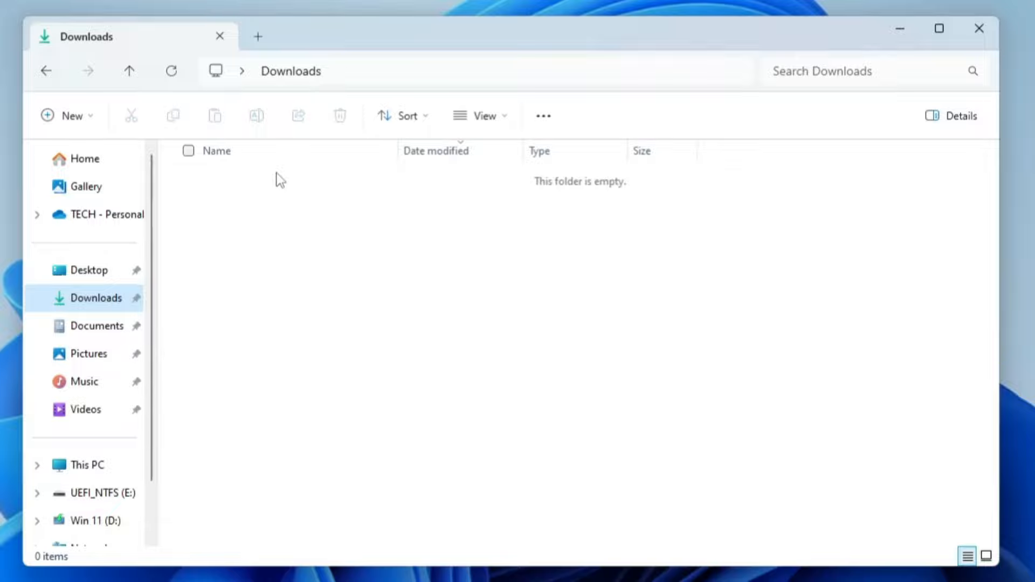
pyautogui.click(45, 71)
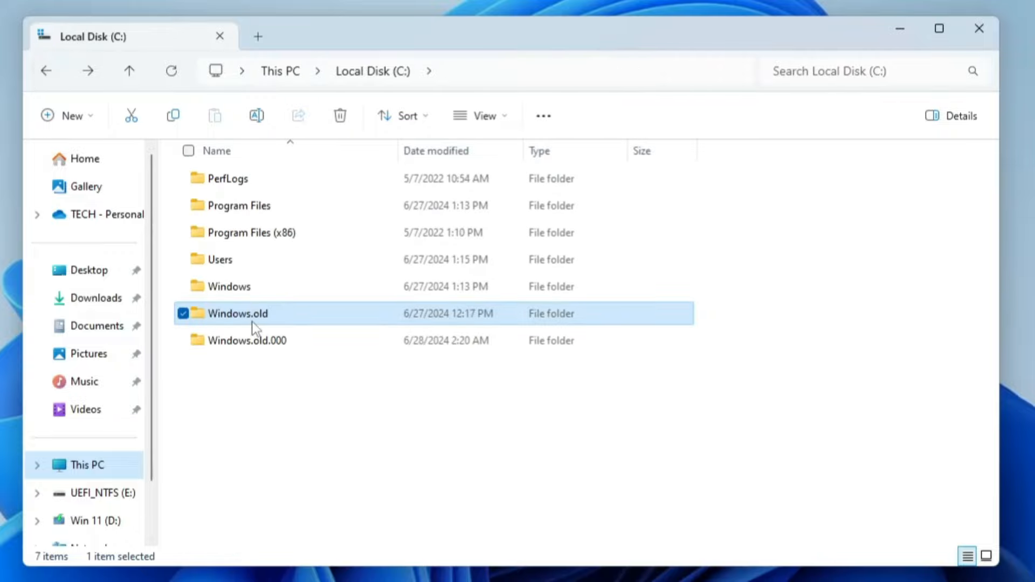
pyautogui.moveTo(255, 327)
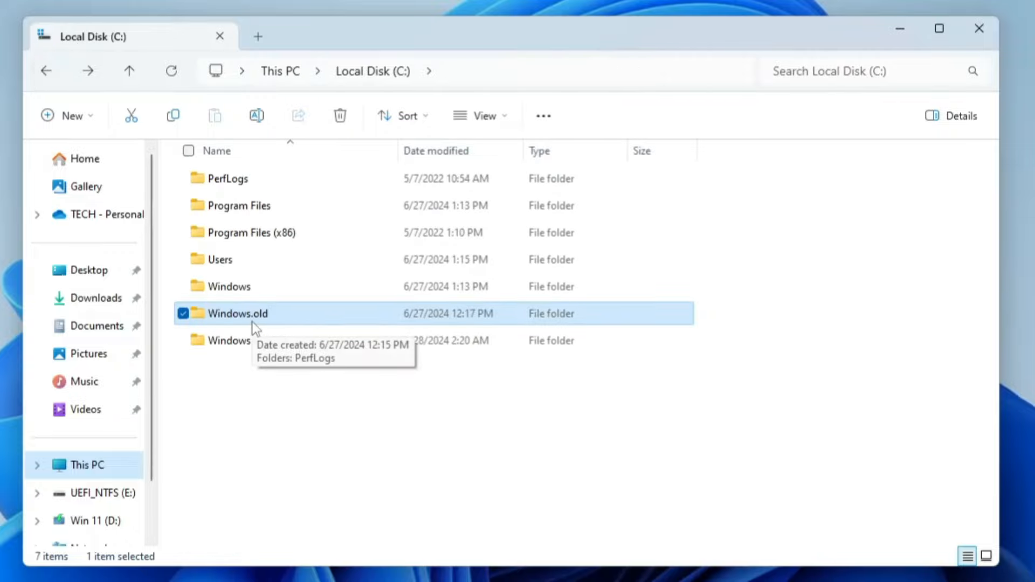